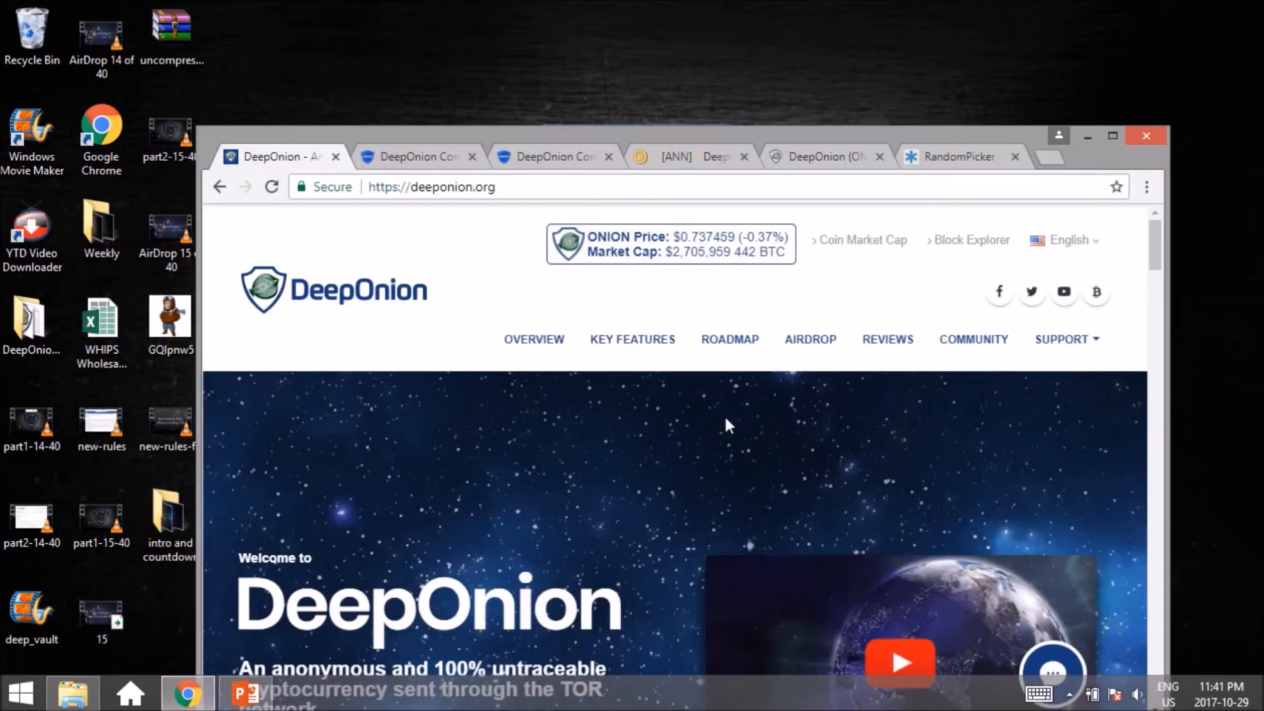
- Switch to the DeepOnion Community forum tab and maximize the browser window
left_click(415, 157)
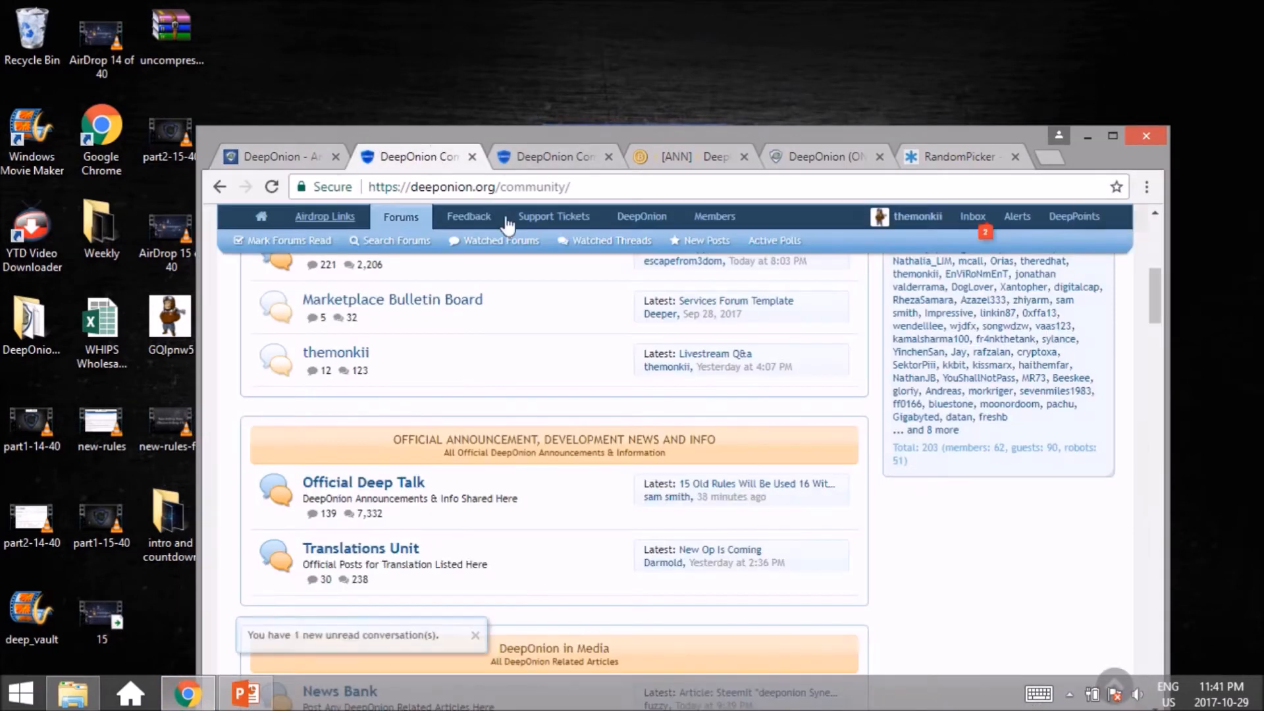
mouse_move(639, 307)
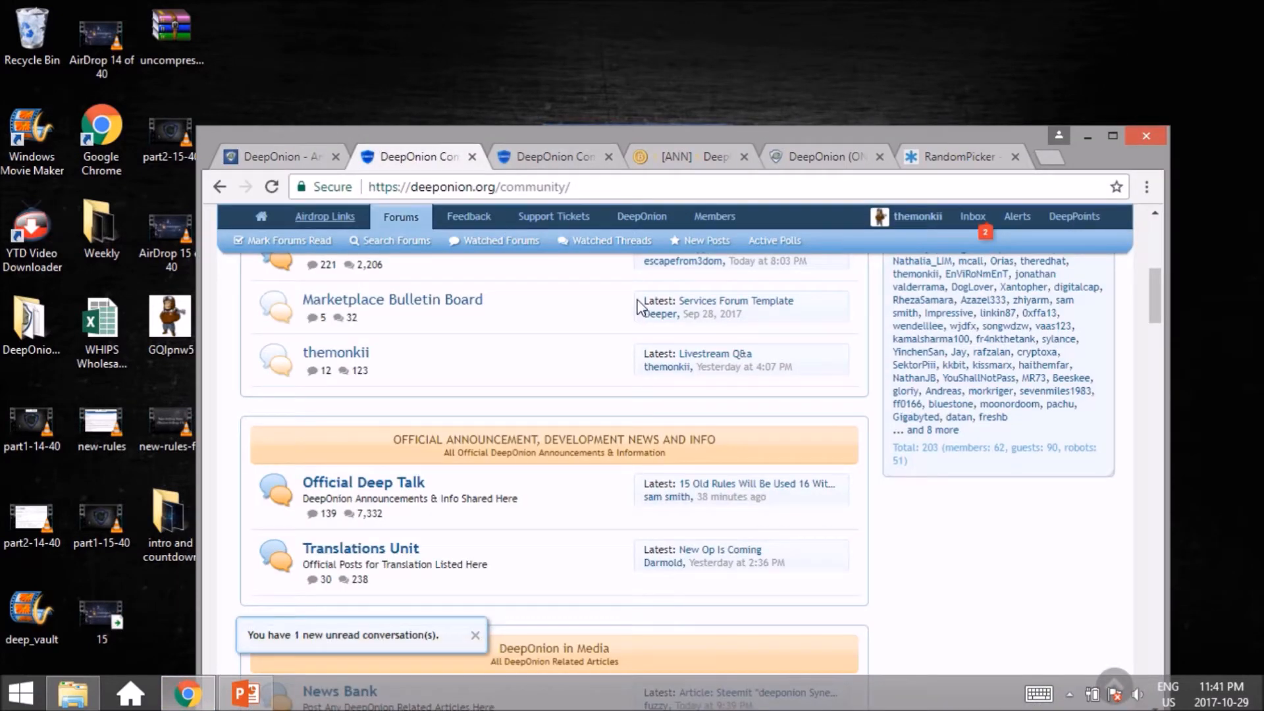
left_click(1111, 136)
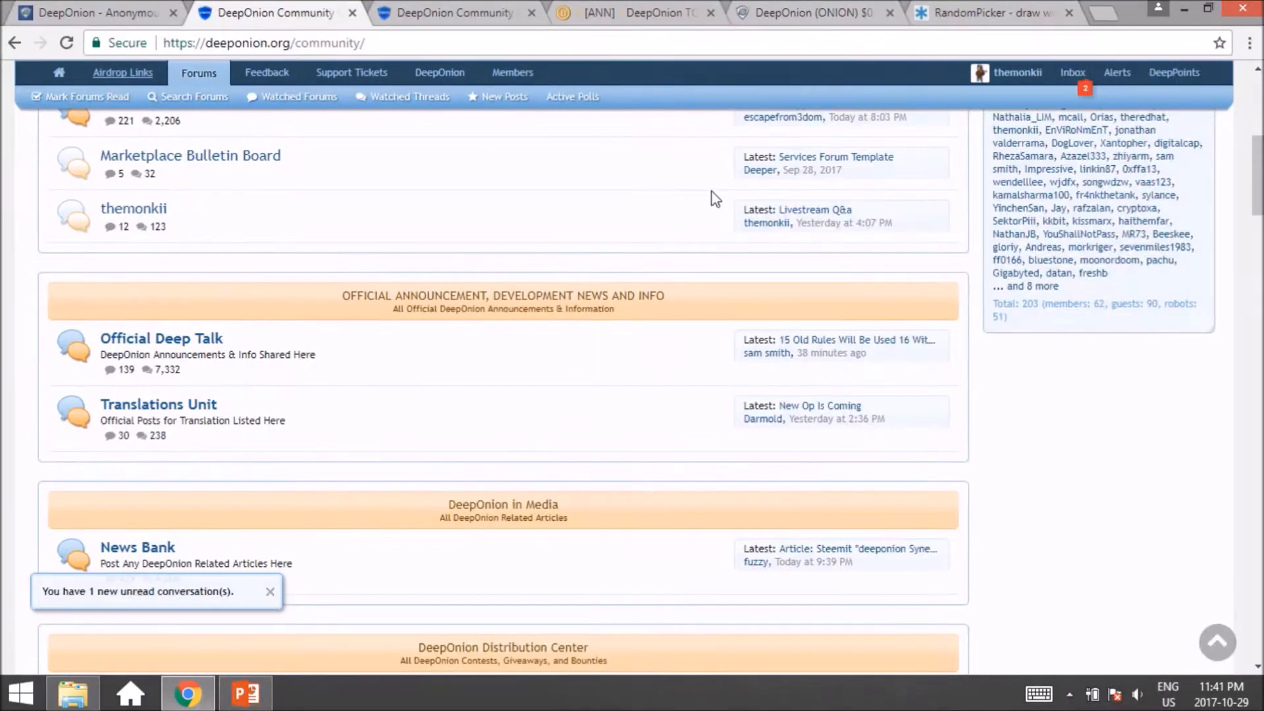
mouse_move(497, 254)
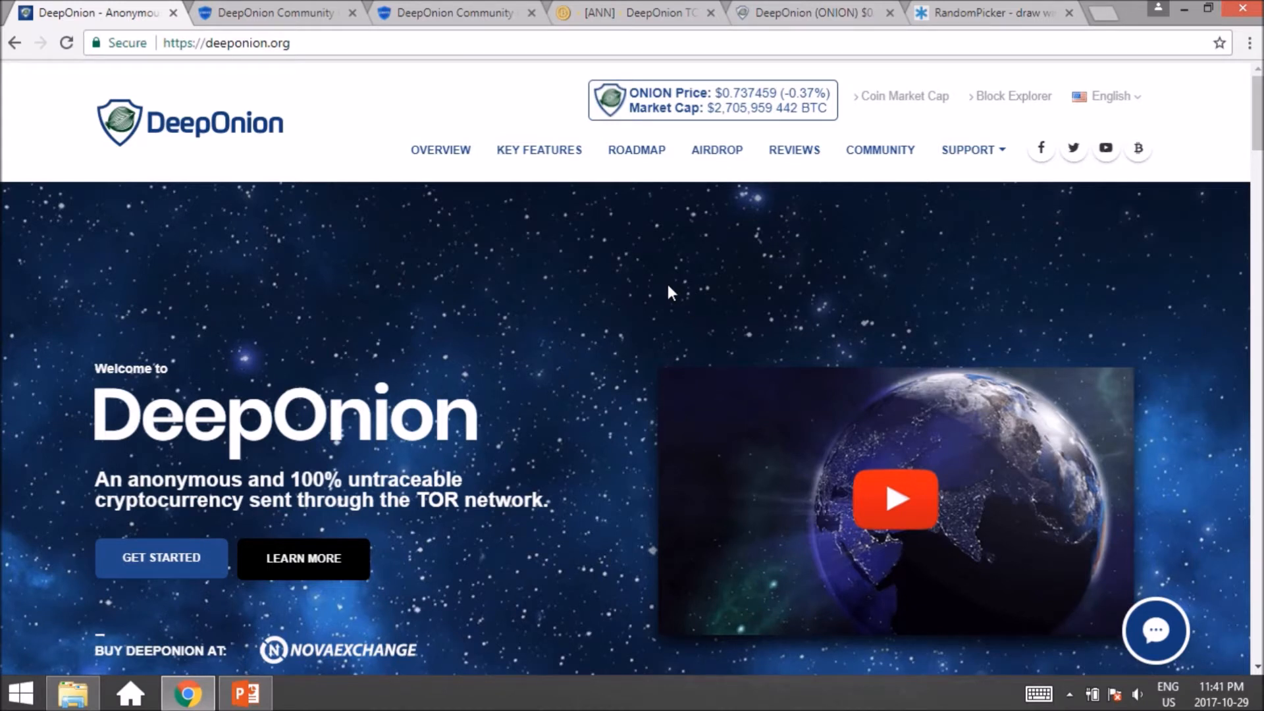
- Scroll the deeponion.org home page through roadmap, stats and testimonials, then return to the community forum
scroll("down", 3)
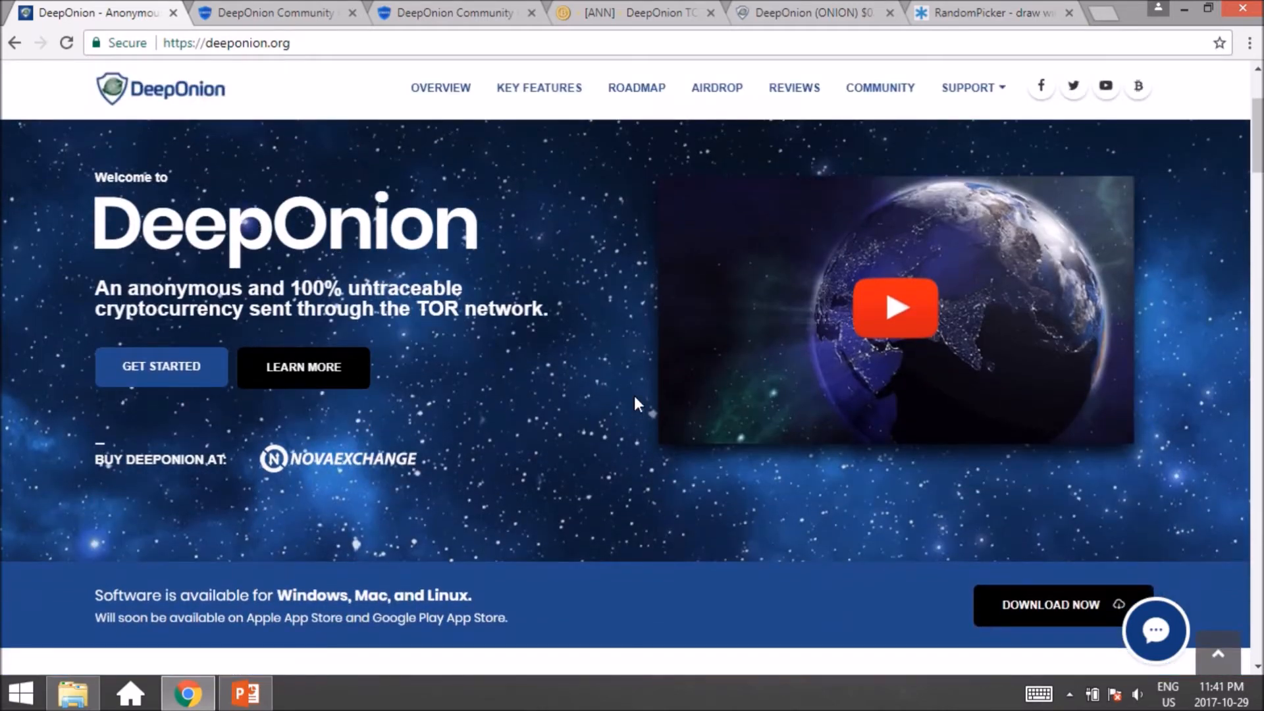
scroll("down", 3)
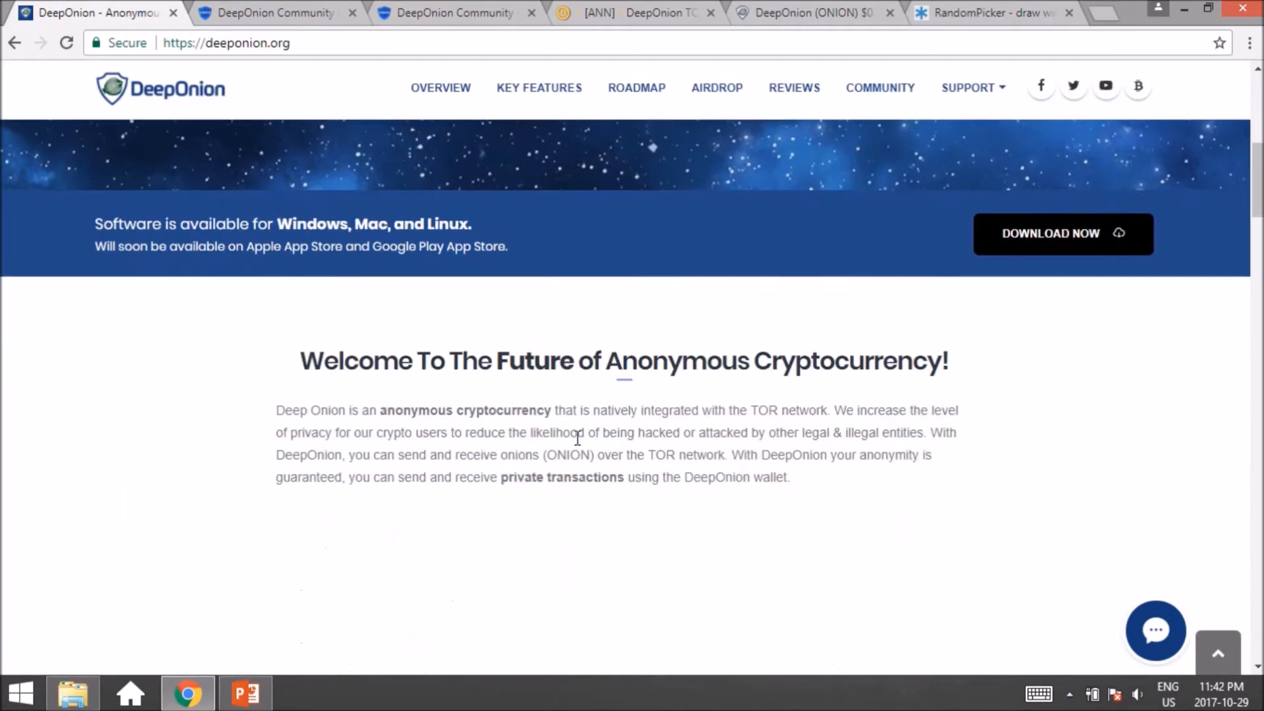
scroll("down", 3)
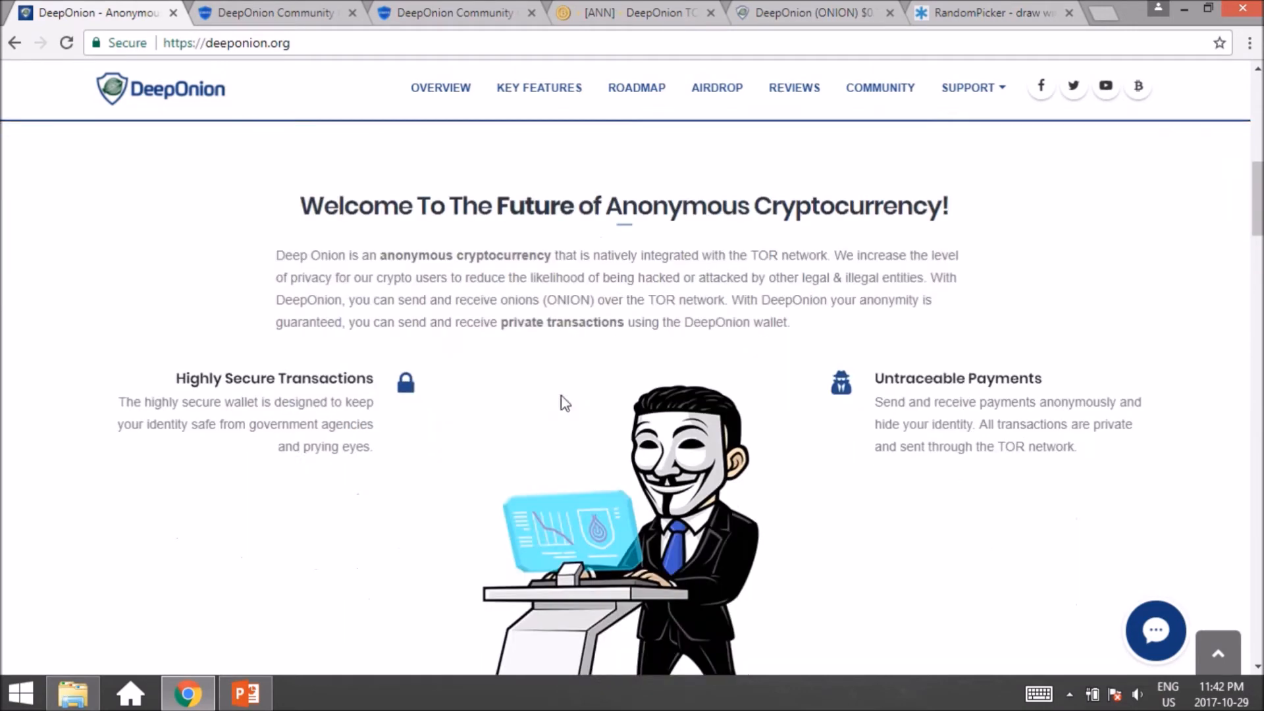
scroll("down", 3)
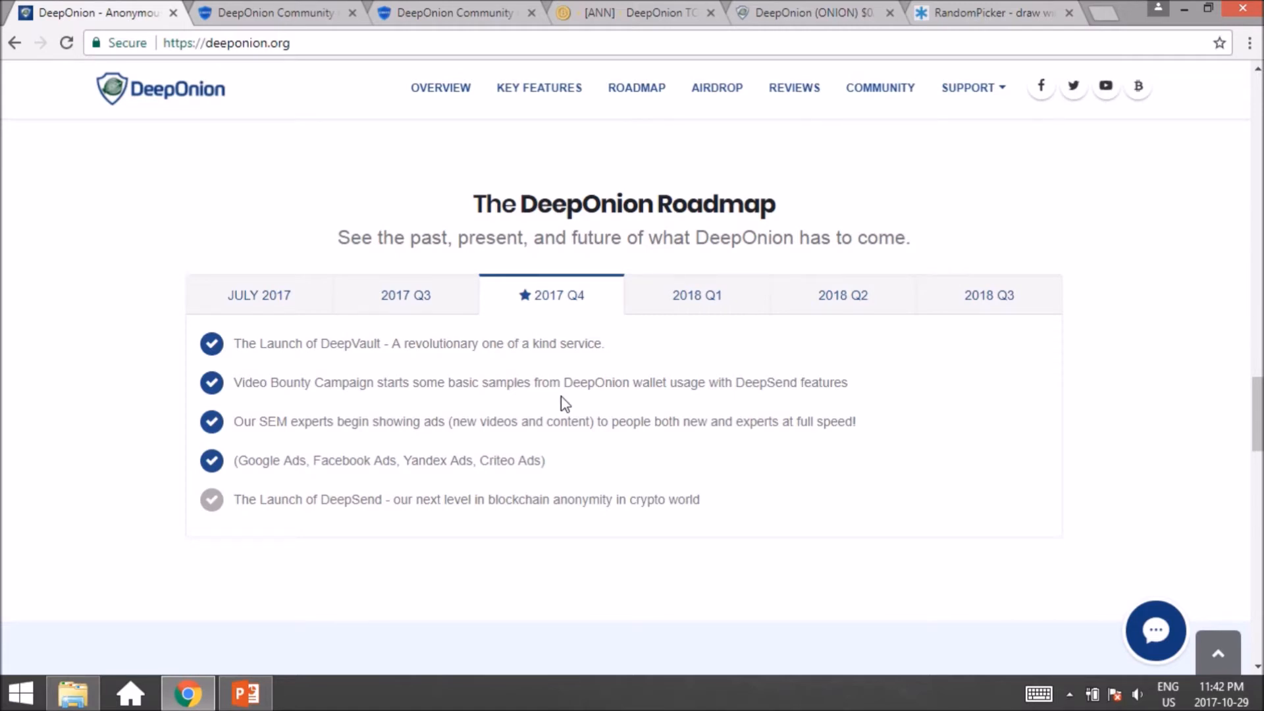
scroll("down", 3)
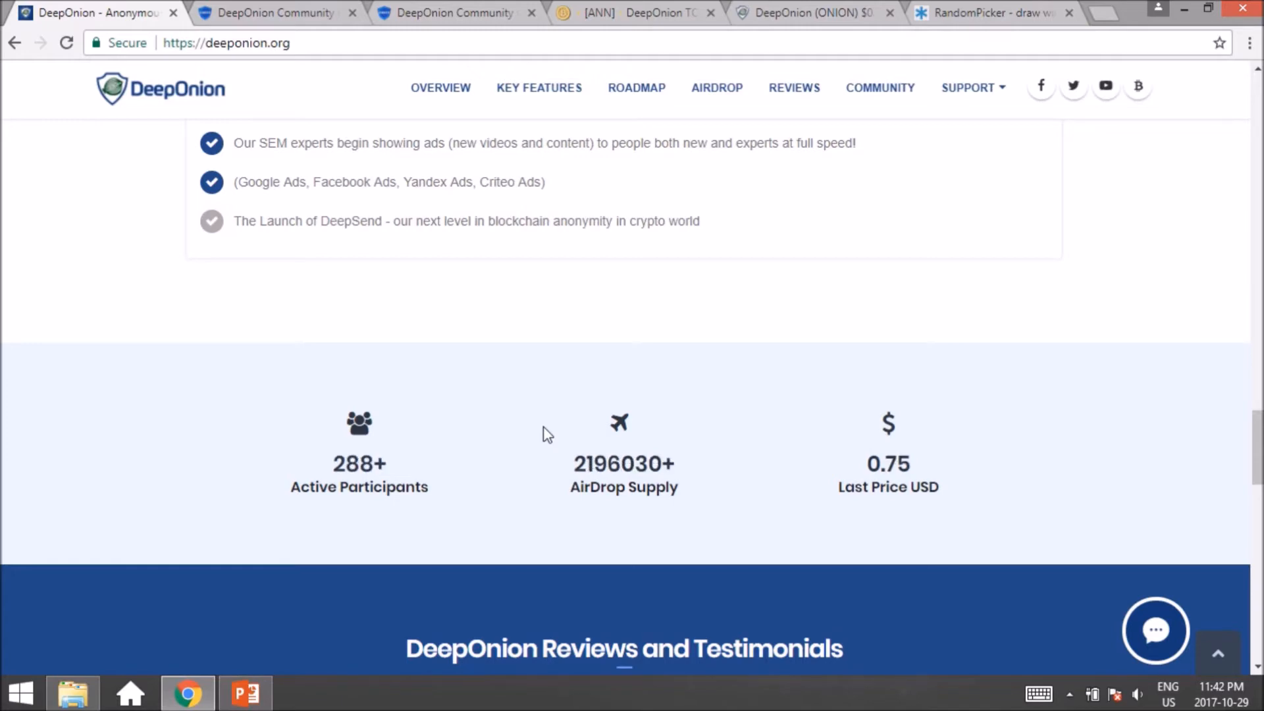
scroll("down", 3)
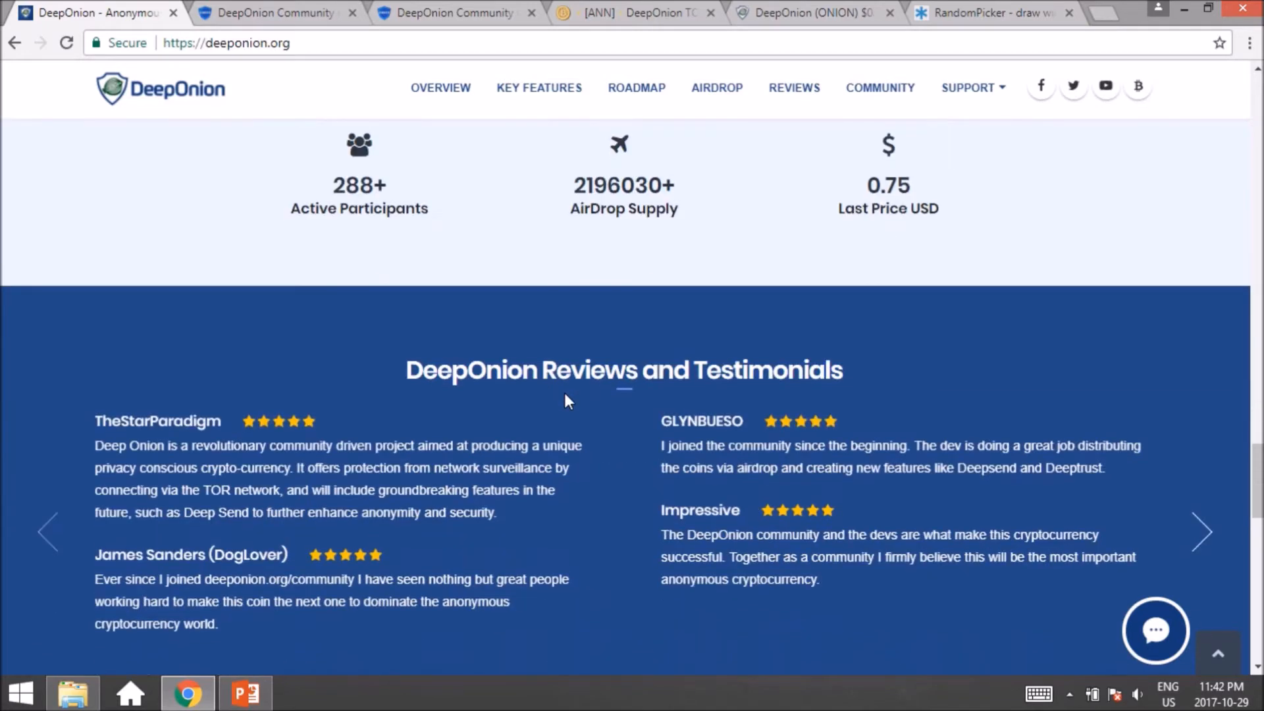
left_click(278, 13)
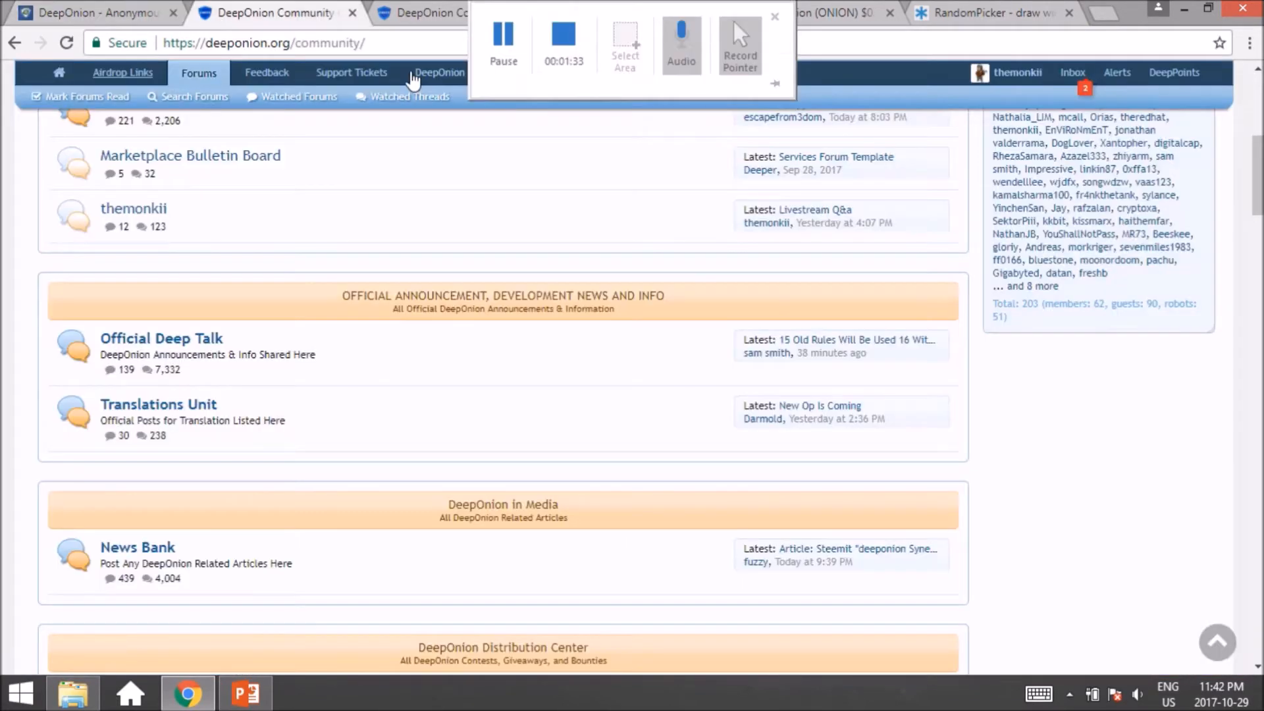
left_click(774, 16)
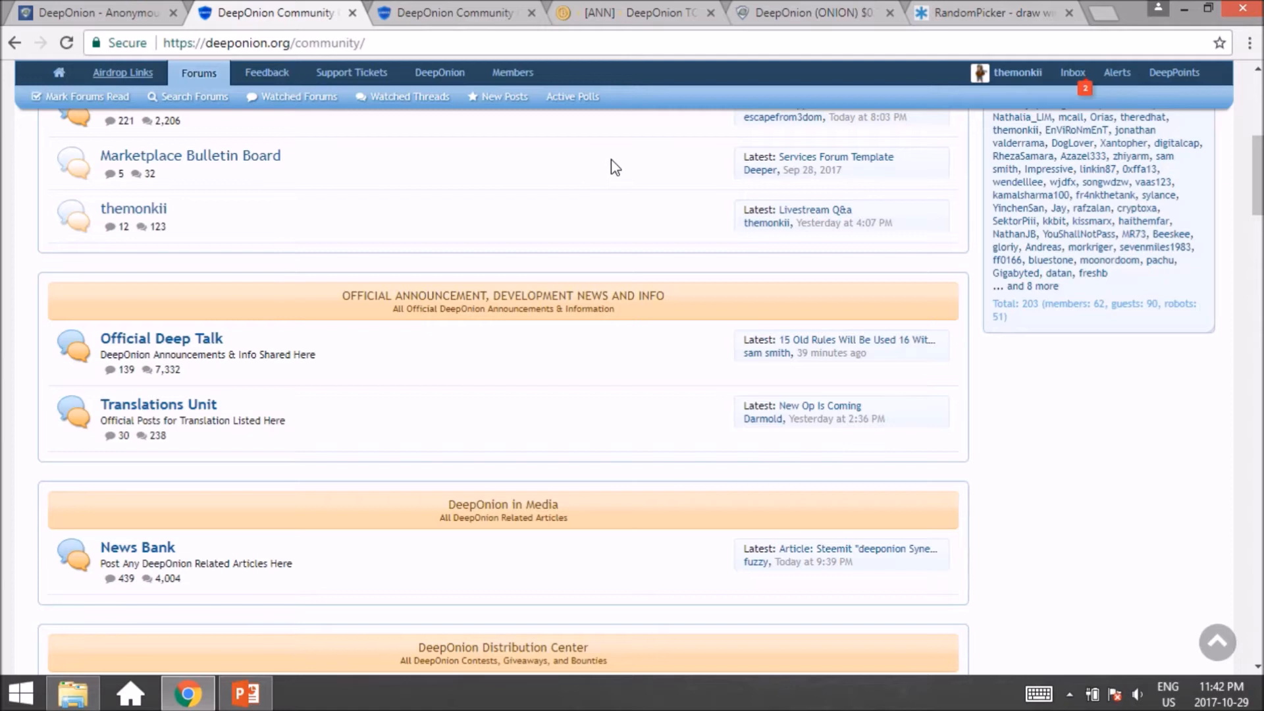
mouse_move(600, 273)
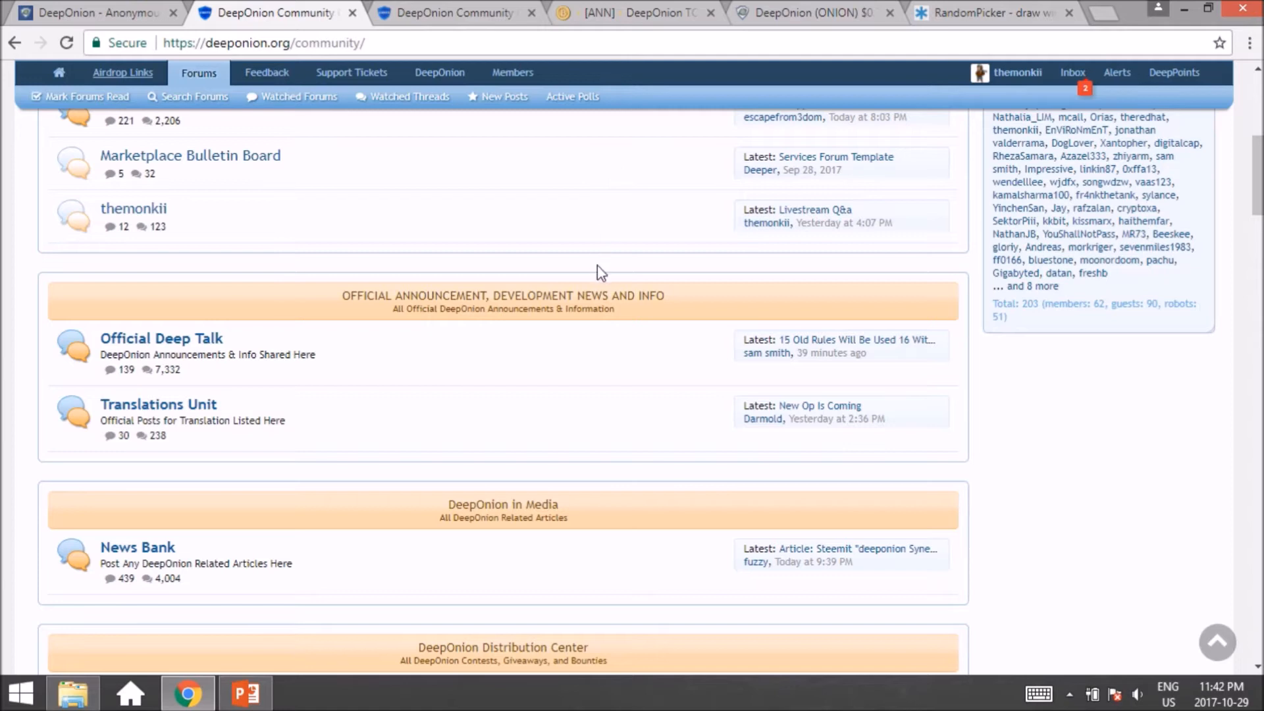
scroll("up", 3)
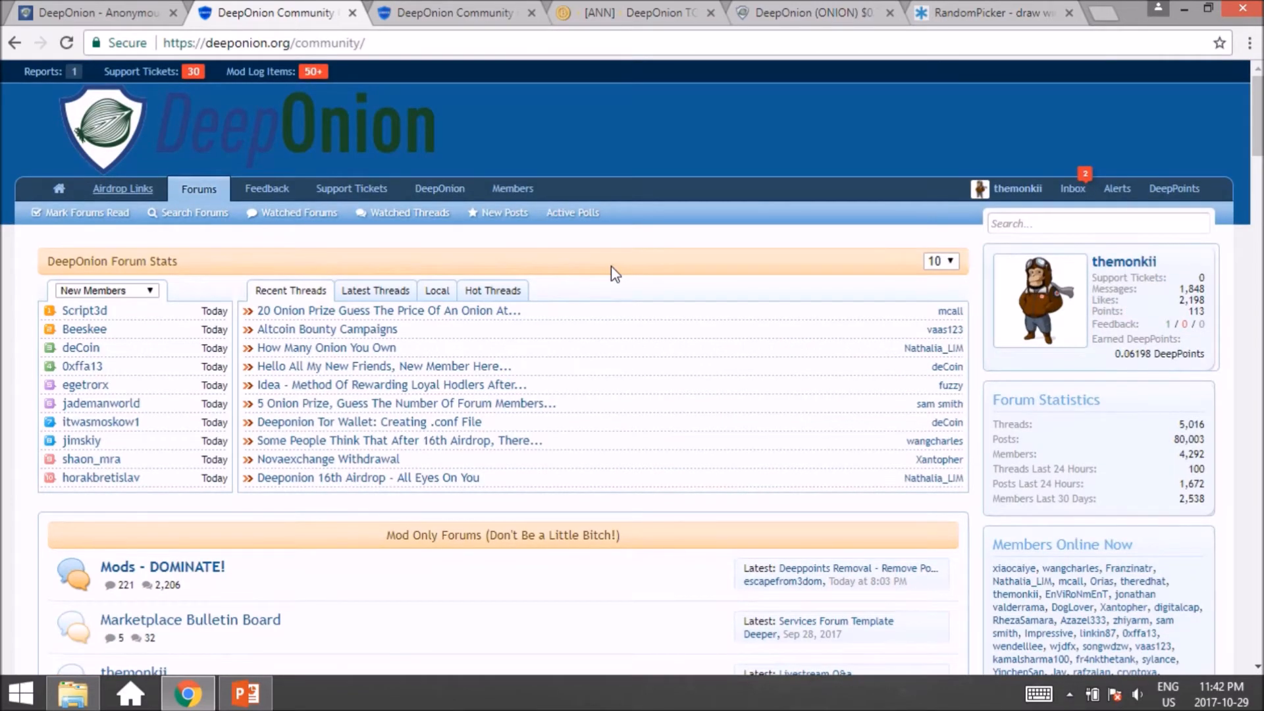
mouse_move(1140, 324)
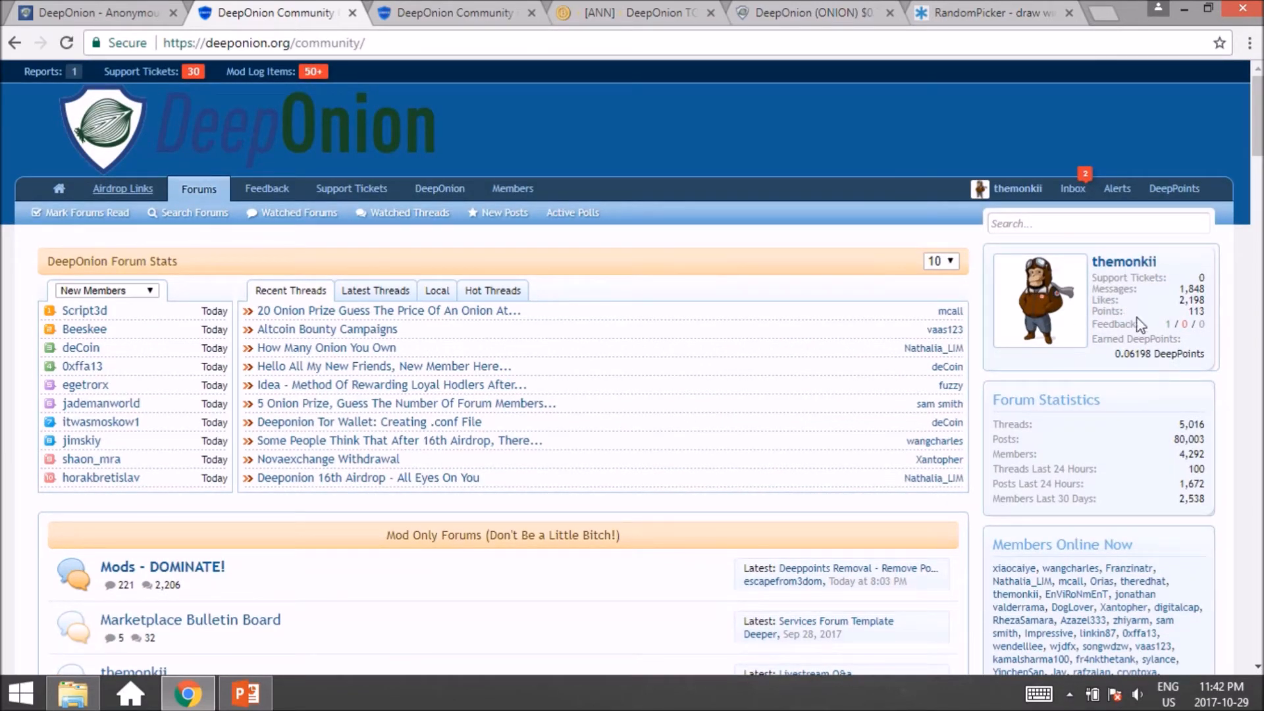
mouse_move(1162, 386)
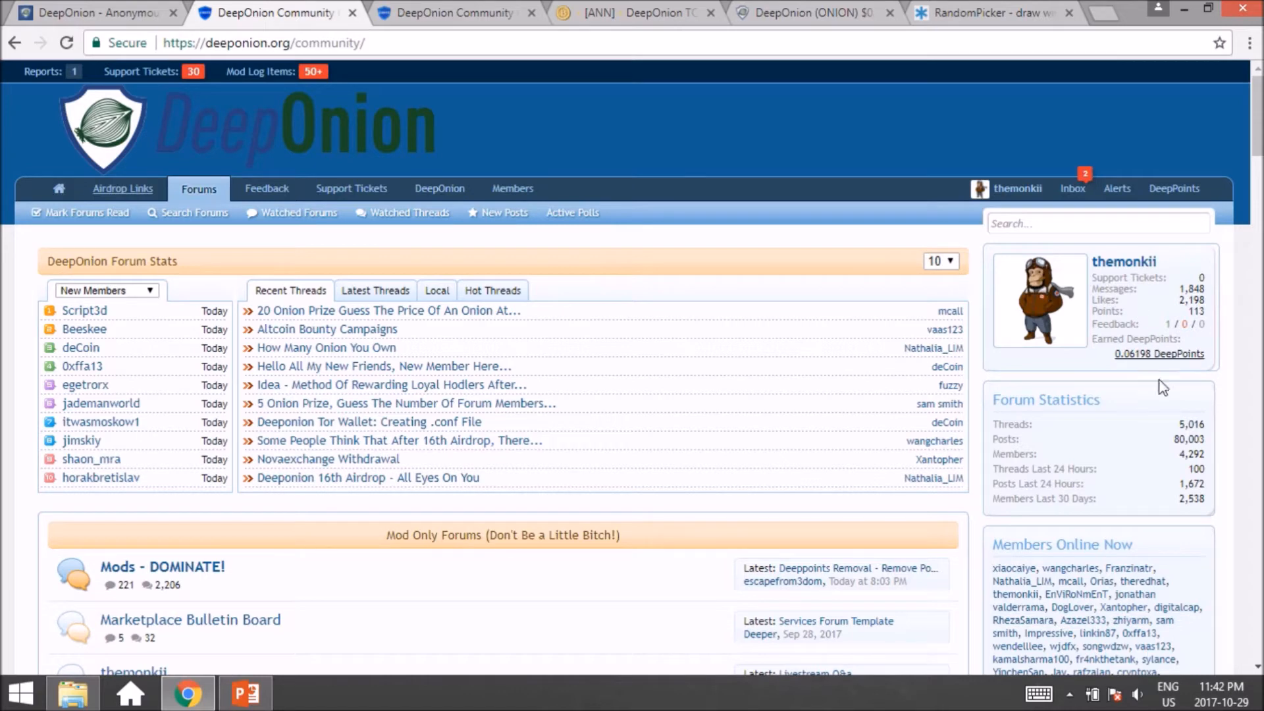
- Bring up the DeepPoints transfer form and cancel it without sending anything
left_click(1173, 188)
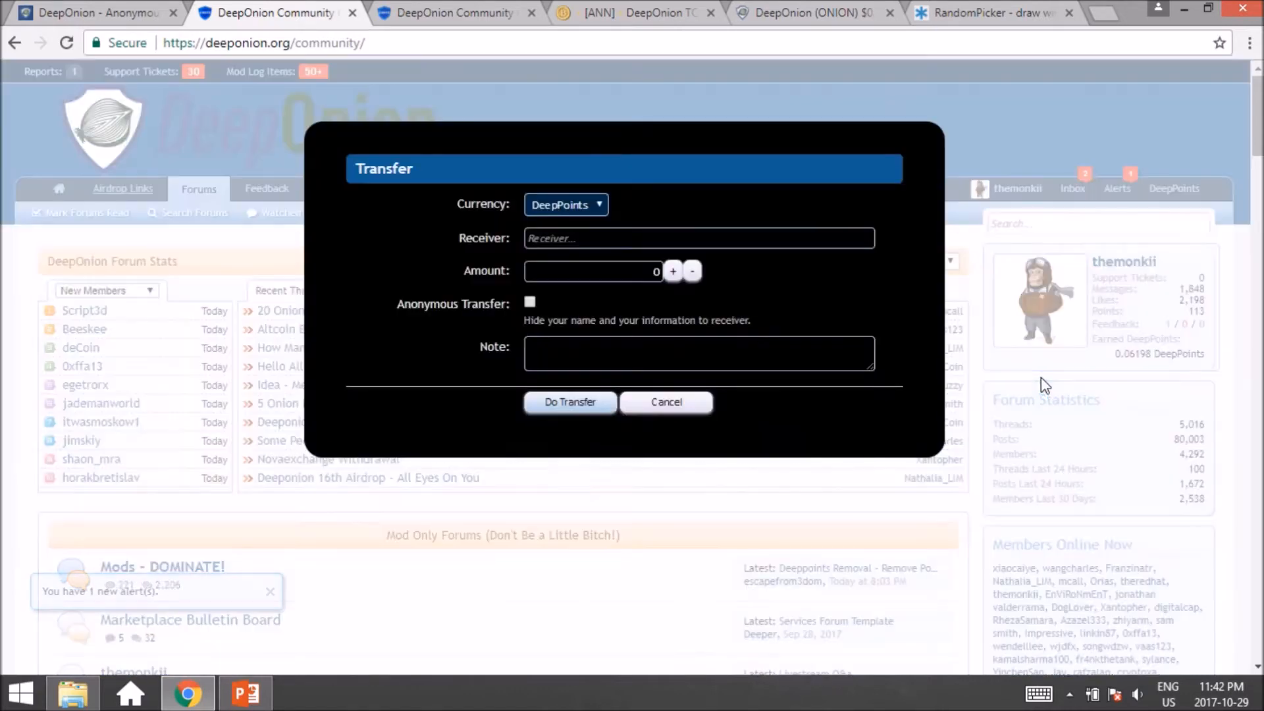
left_click(666, 401)
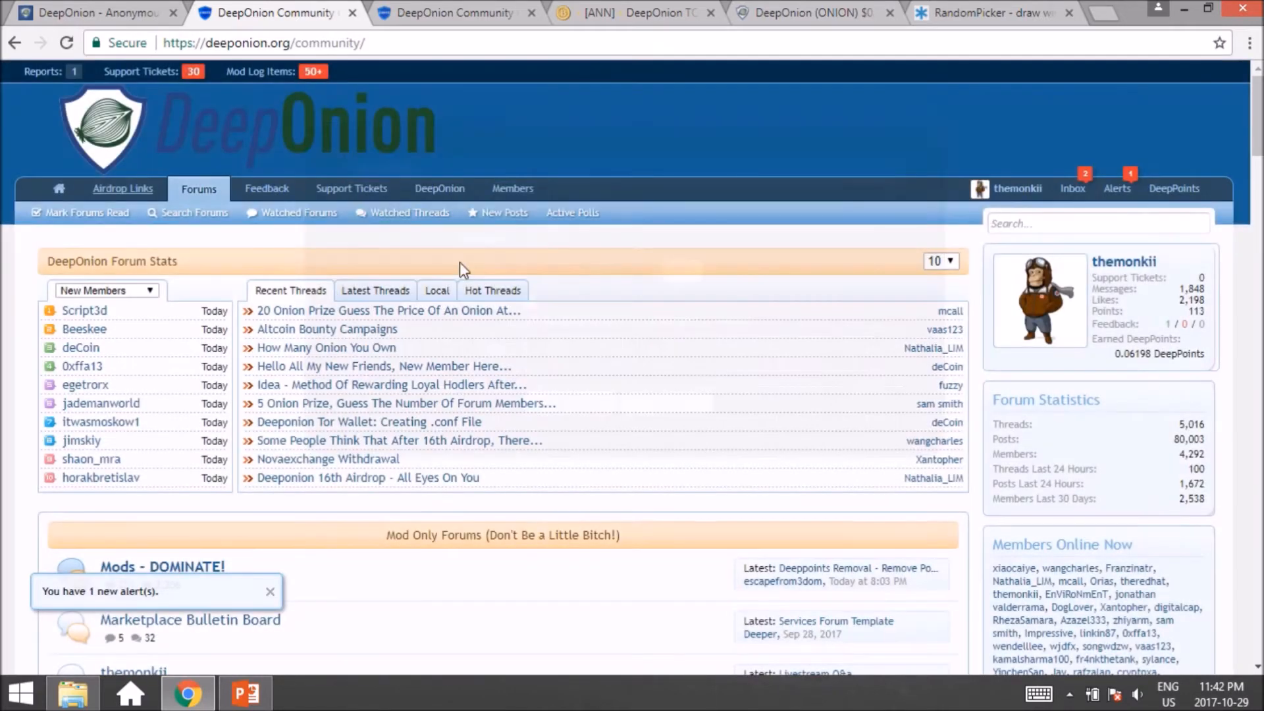
mouse_move(460, 13)
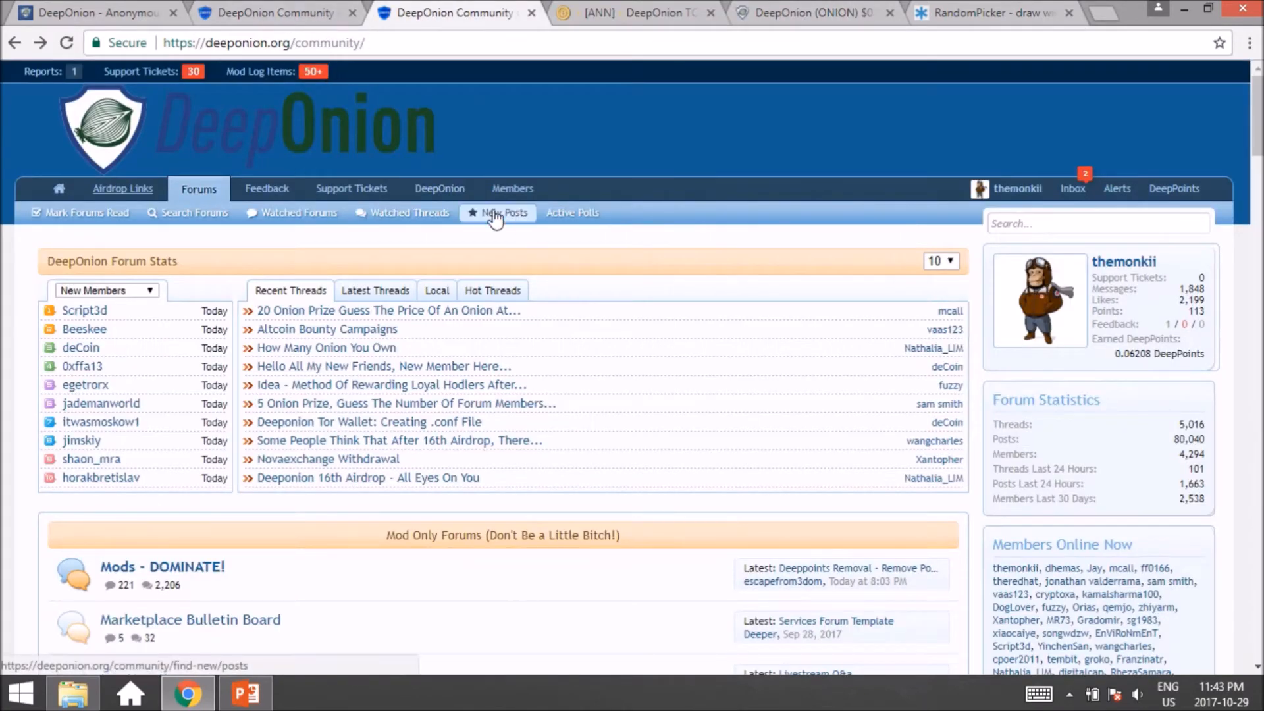
- Go to the Notable Members page from the Members quick links
left_click(512, 188)
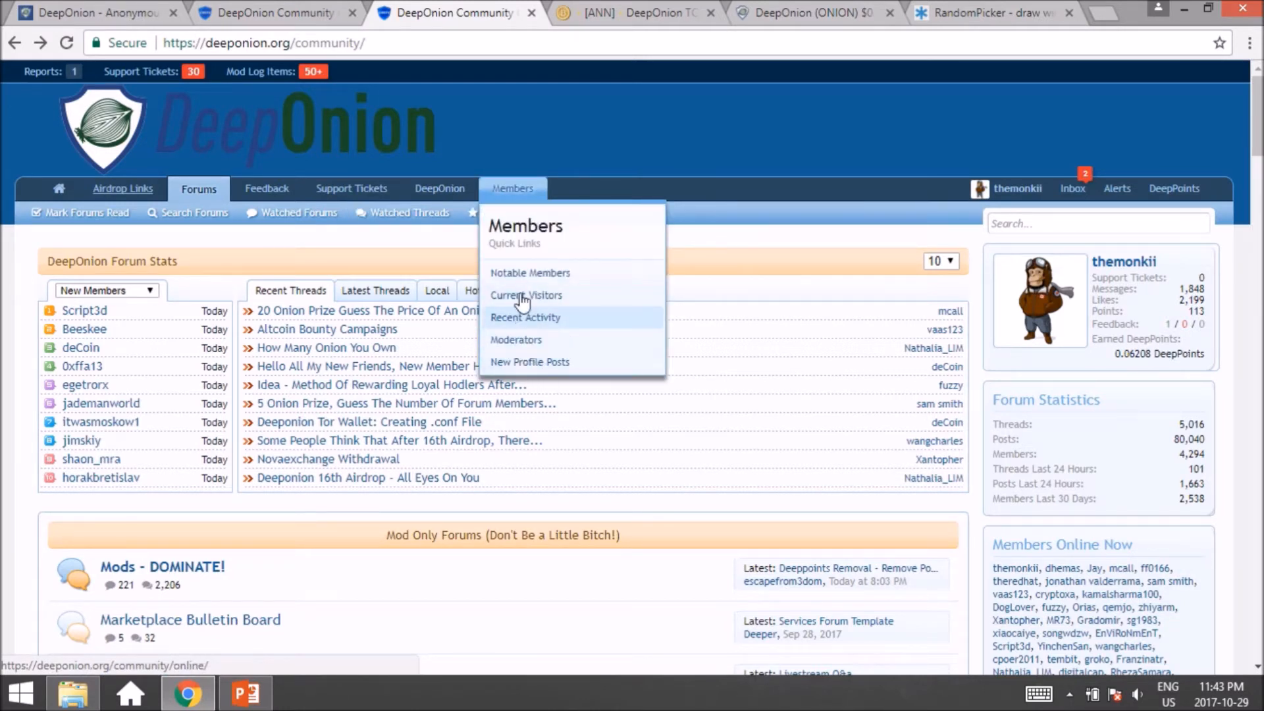
left_click(529, 272)
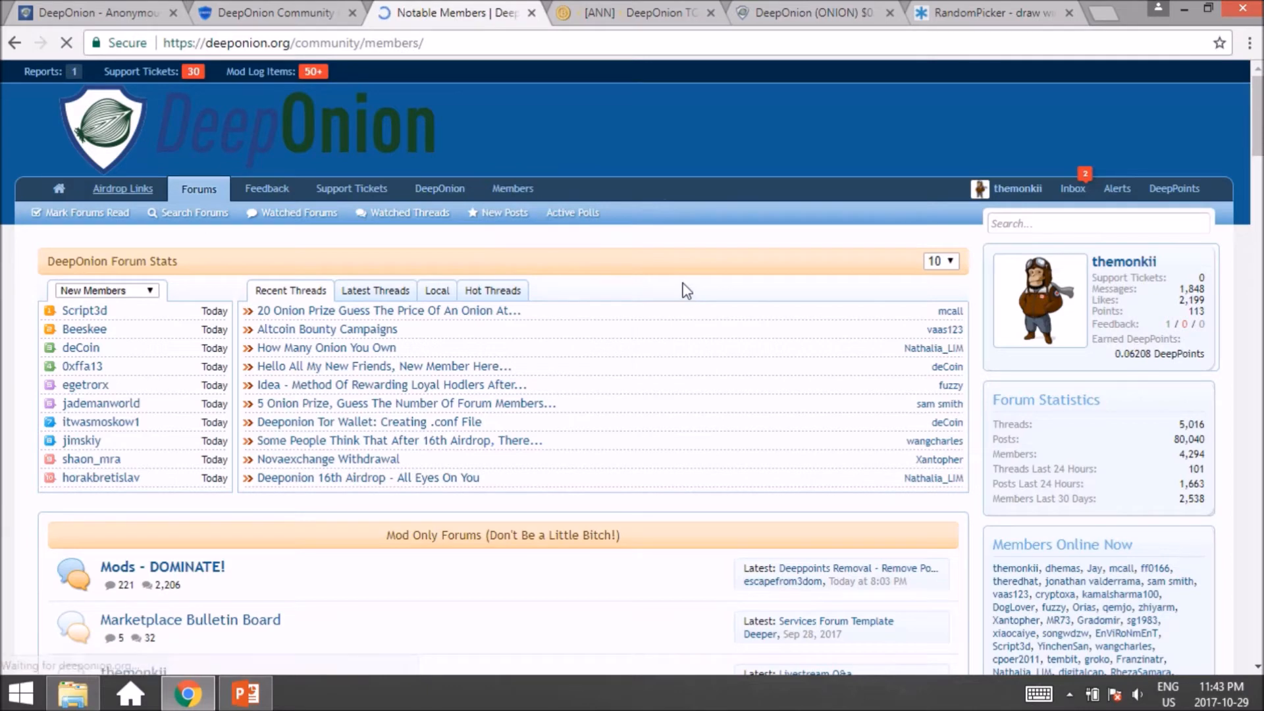
- Rank Notable Members by Richest DeepPoints and scroll through the ranking topped by a moderator with 0.06341
left_click(512, 188)
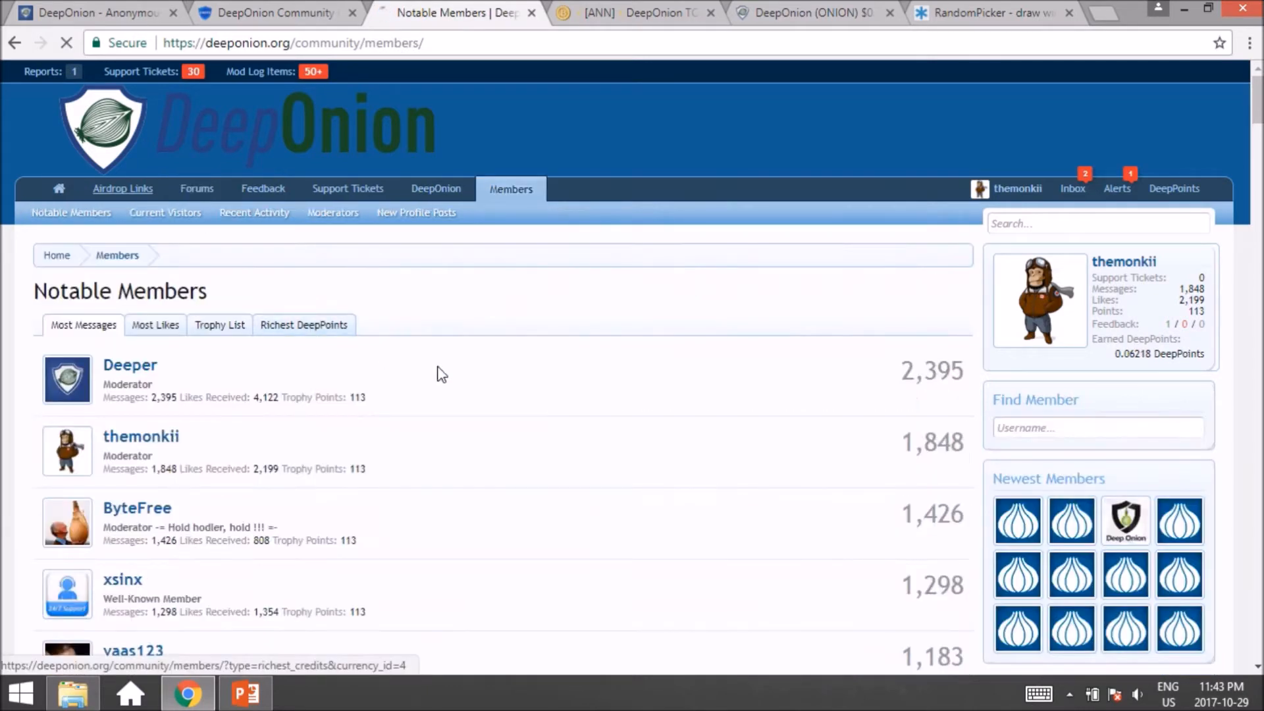
left_click(304, 325)
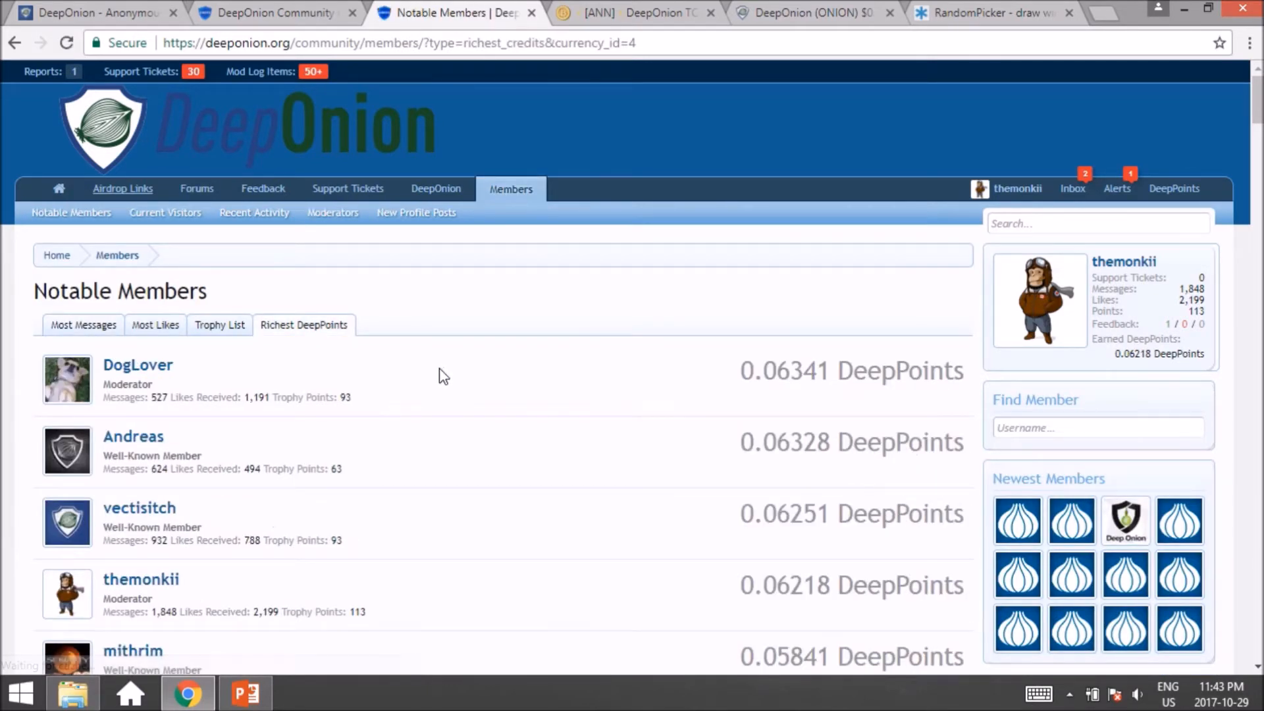
scroll("down", 3)
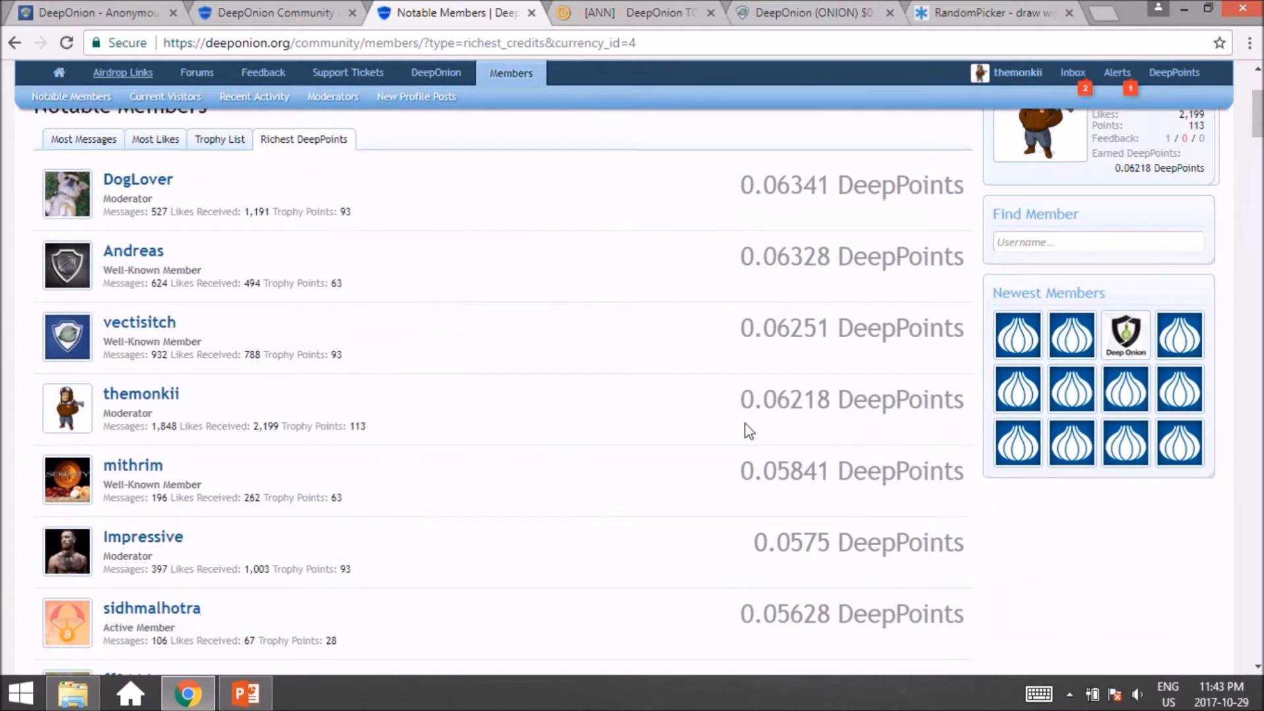
mouse_move(471, 449)
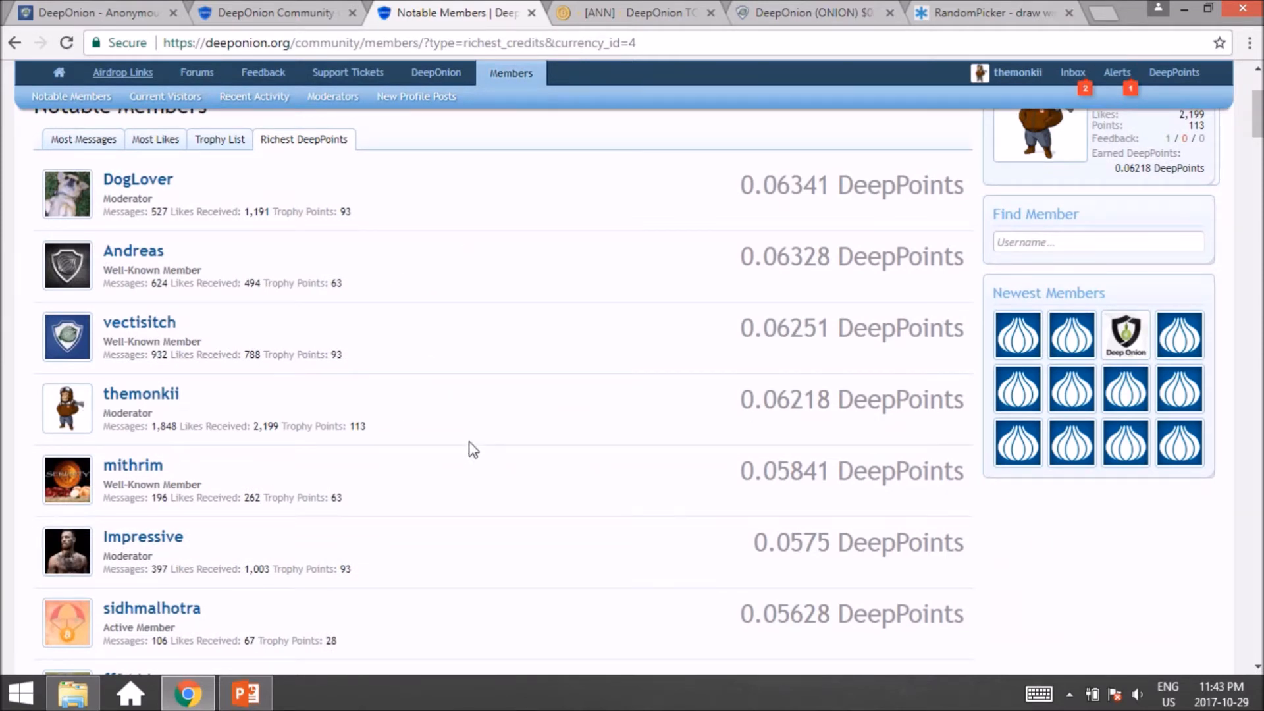
mouse_move(711, 445)
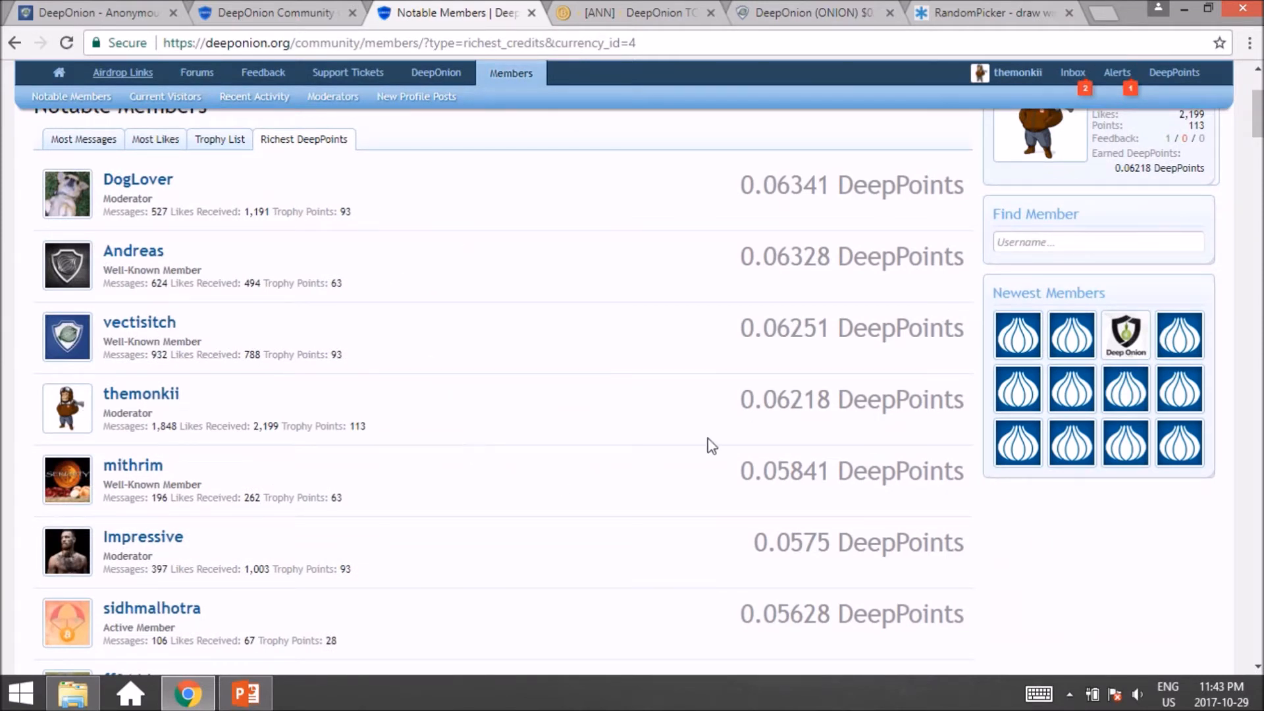
mouse_move(460, 373)
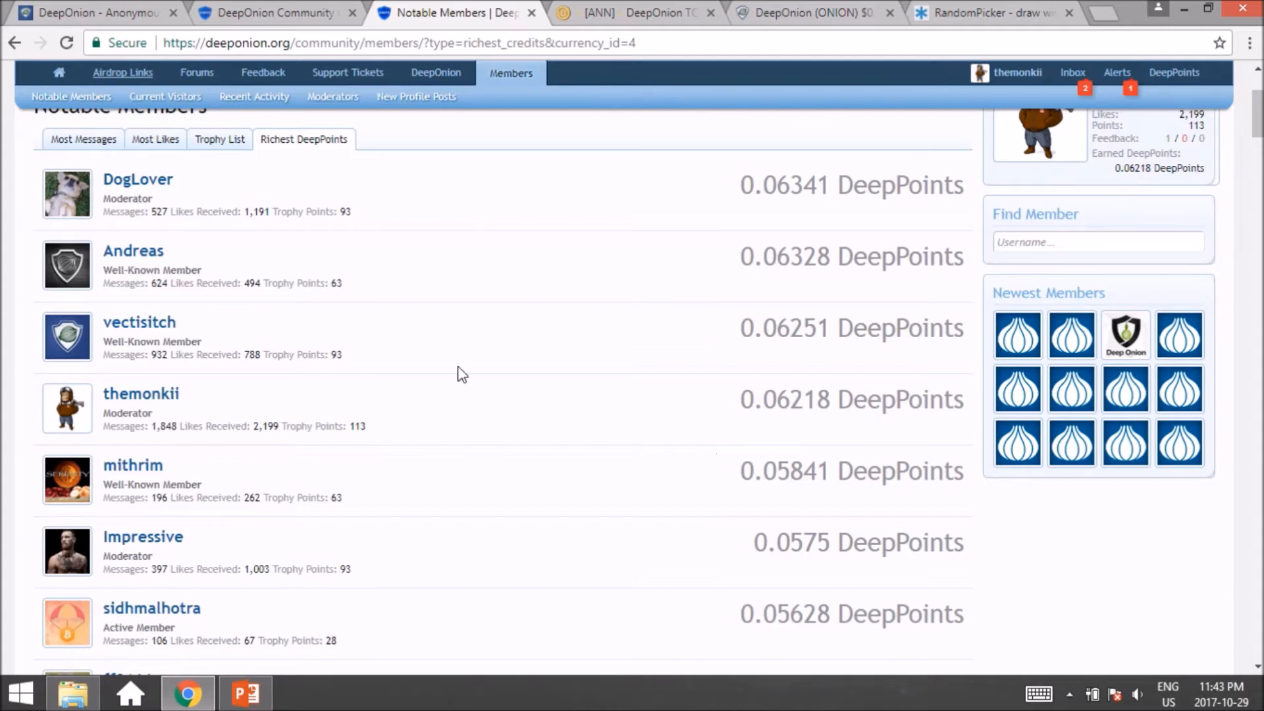
mouse_move(562, 457)
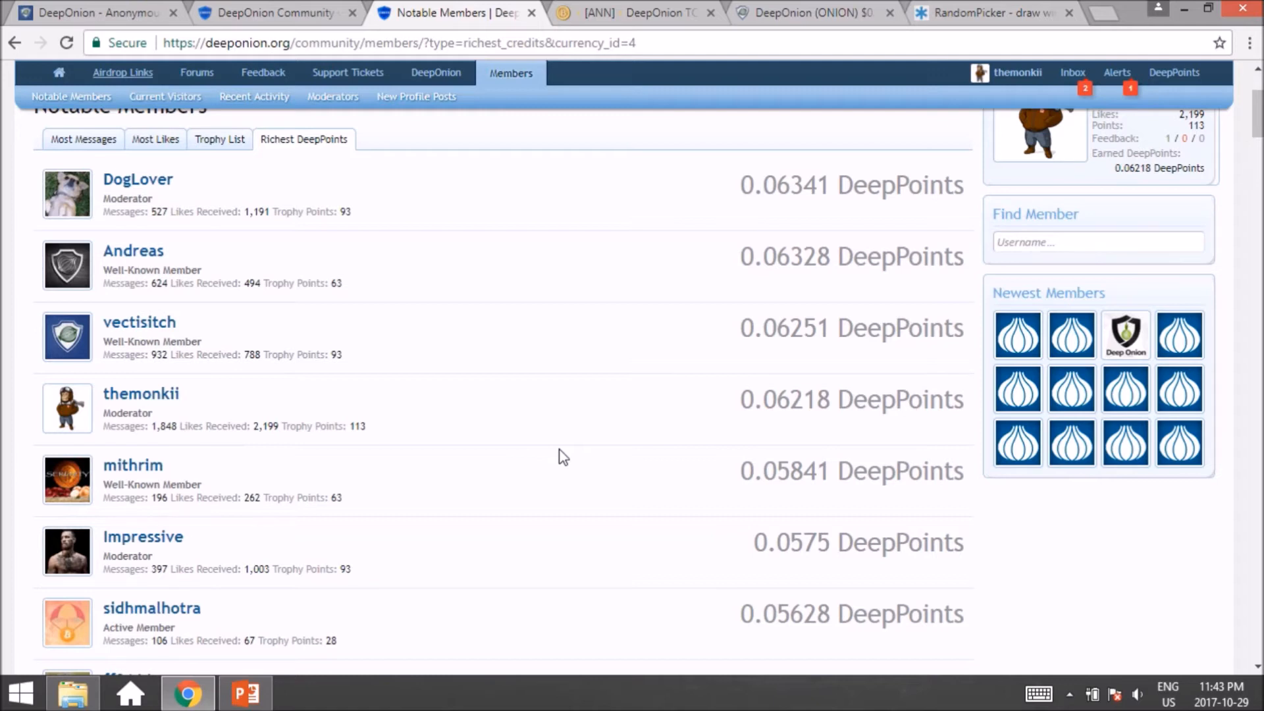
mouse_move(592, 272)
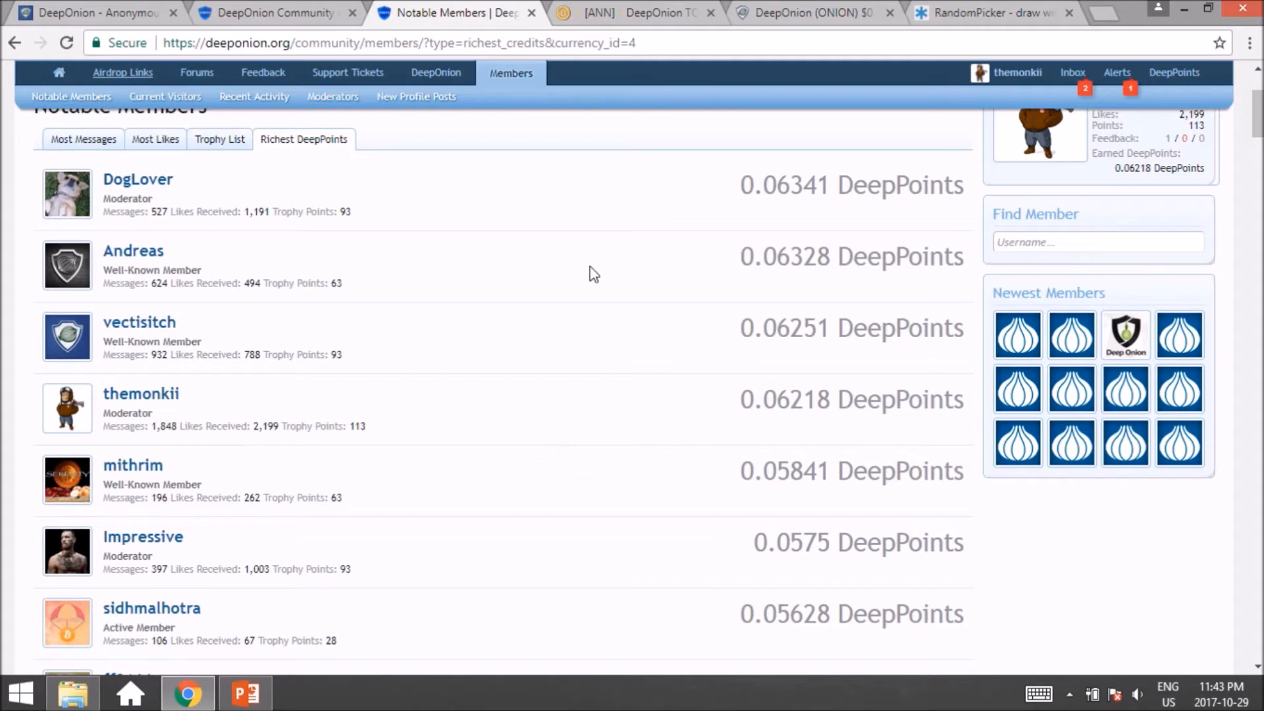
mouse_move(769, 242)
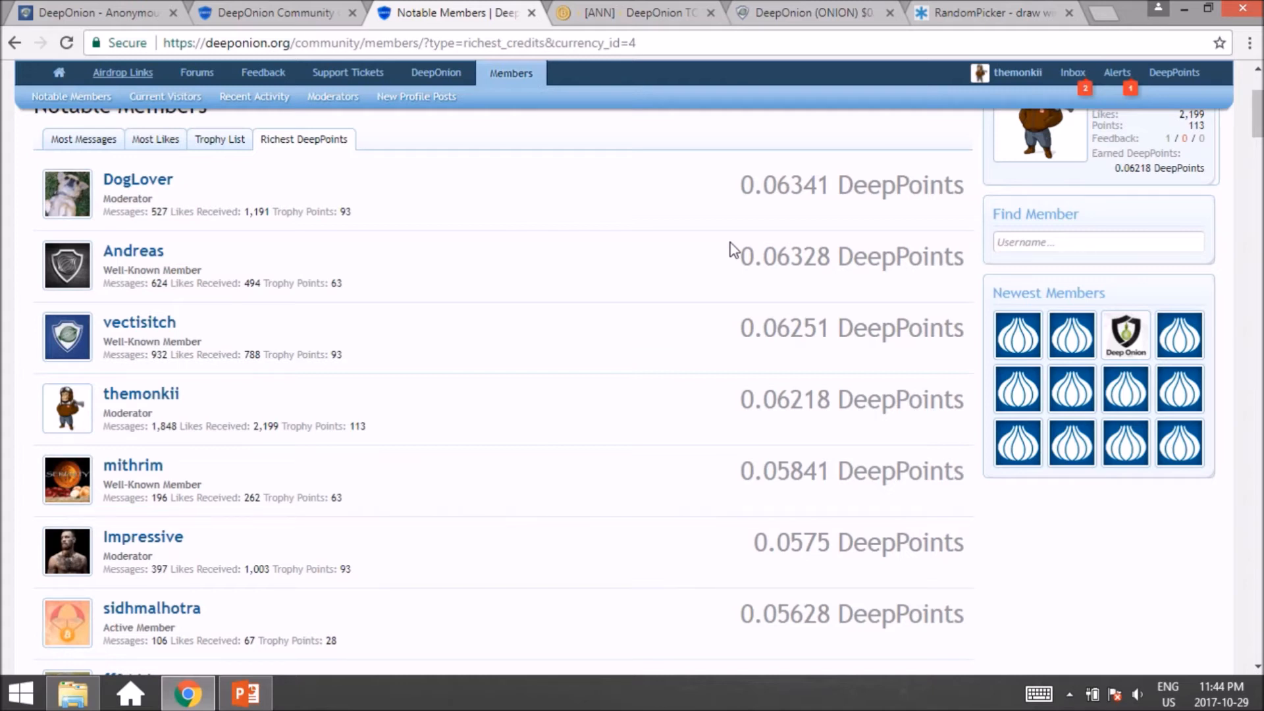
mouse_move(265, 242)
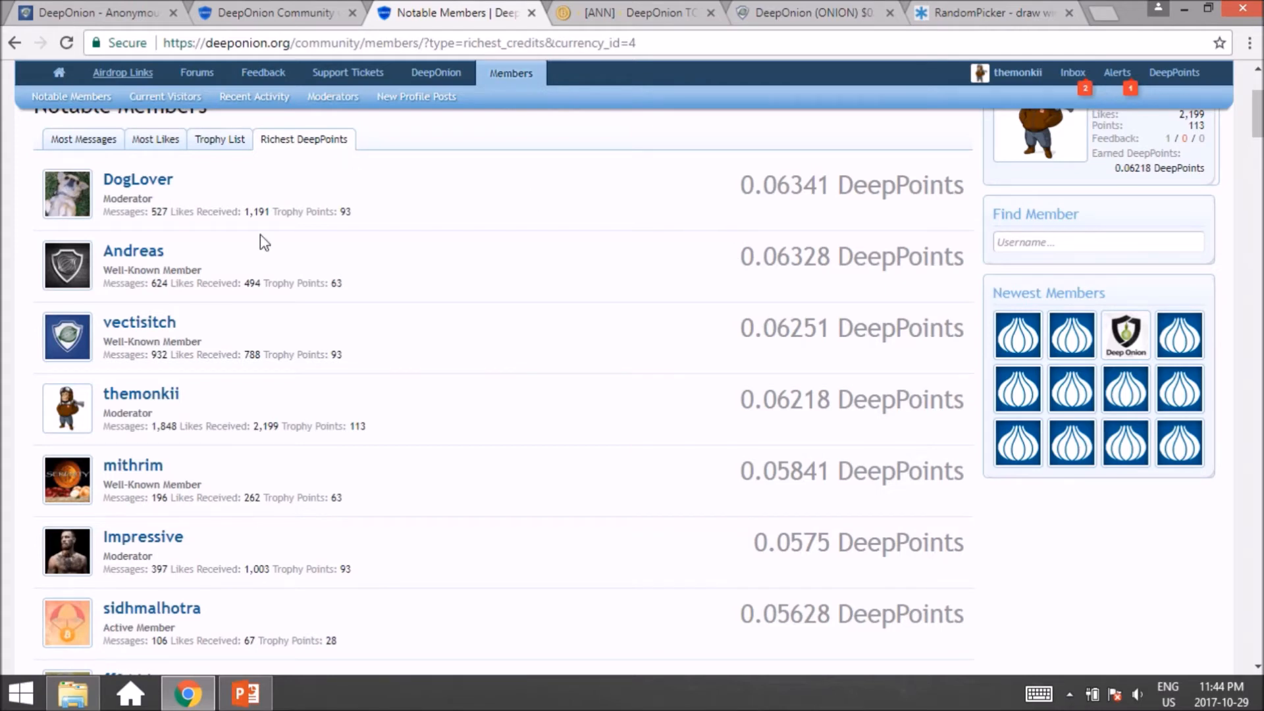
scroll("up", 3)
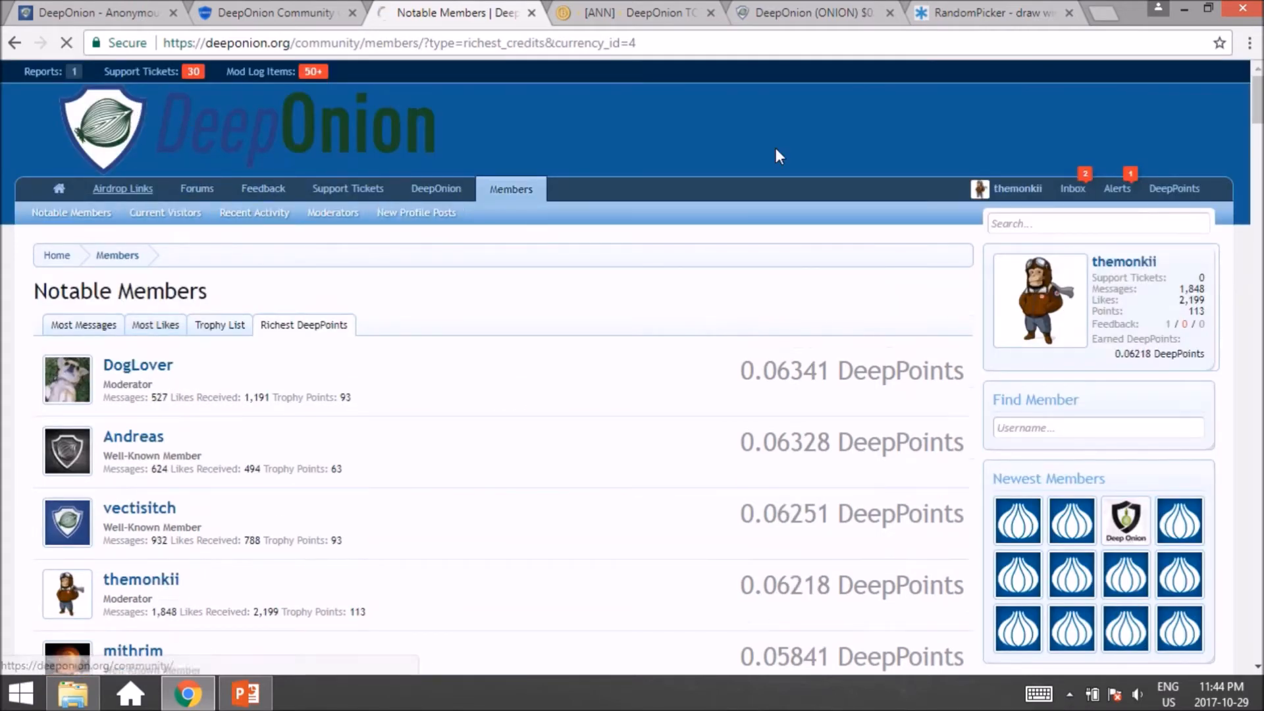
- Return to the forum home page showing Forum Statistics with 5,016 threads, 80,040 posts and 4,294 members
left_click(199, 188)
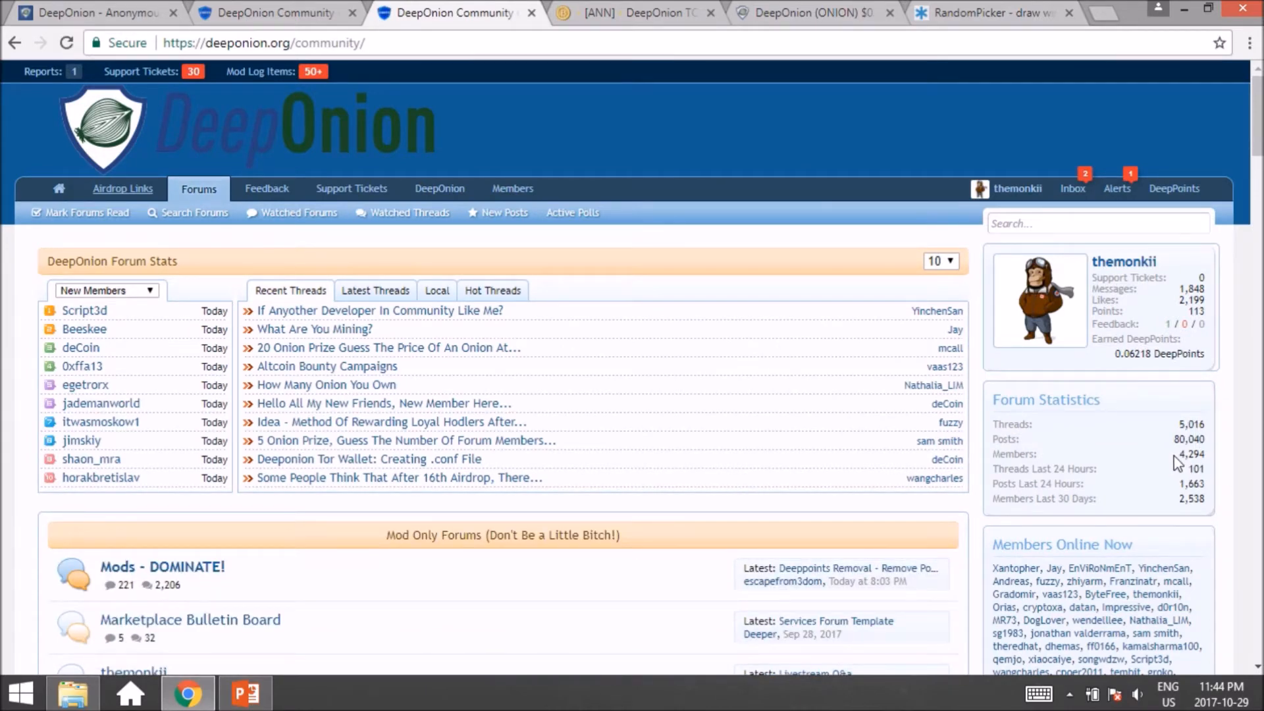
mouse_move(1207, 458)
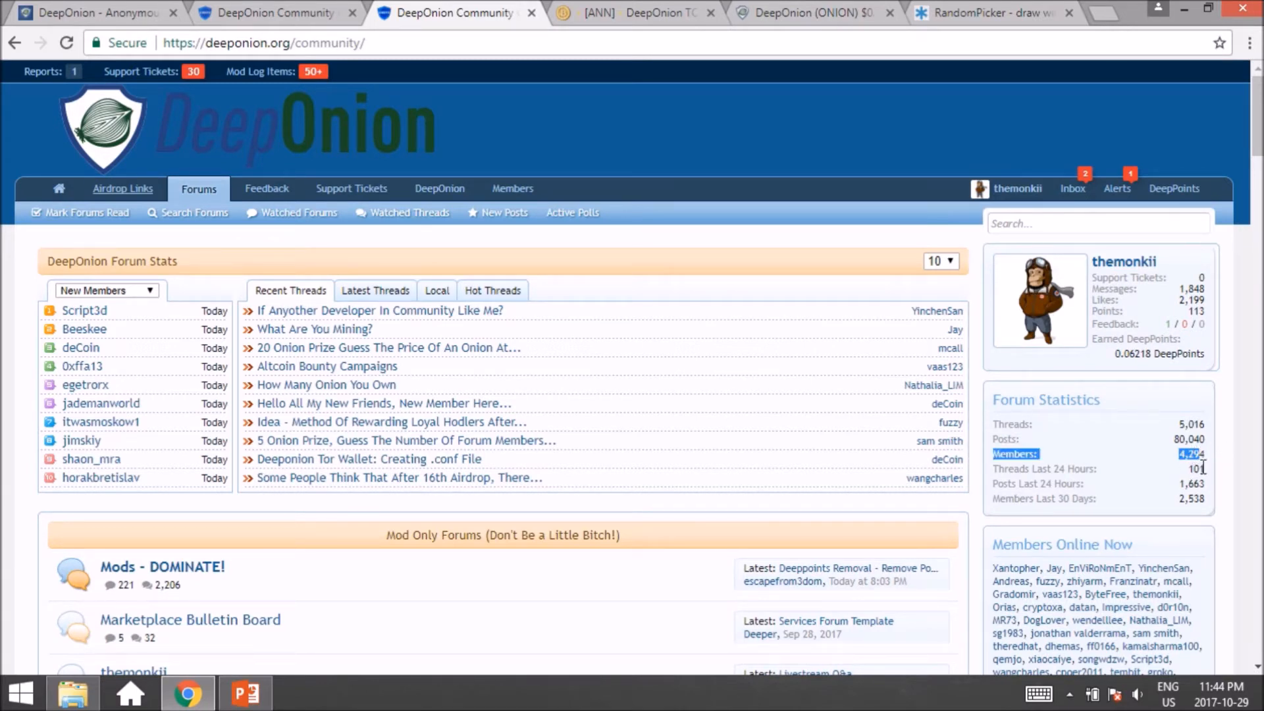
mouse_move(1223, 490)
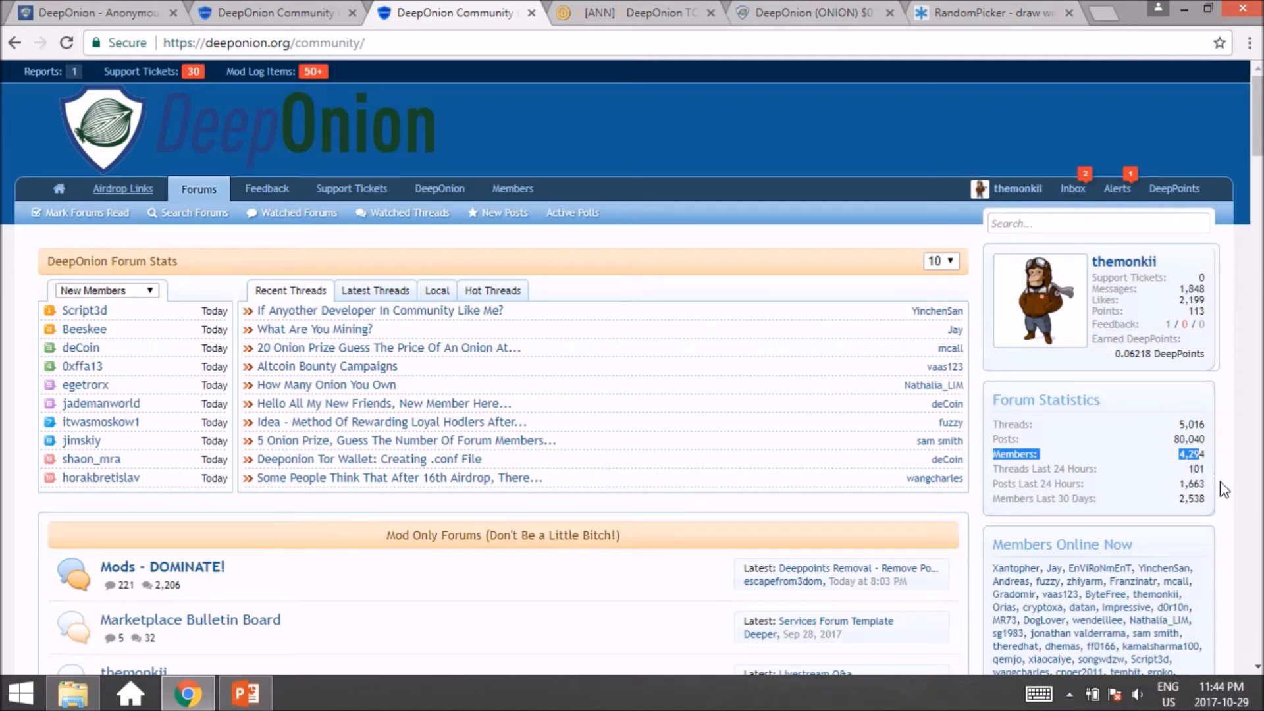
left_click(1039, 484)
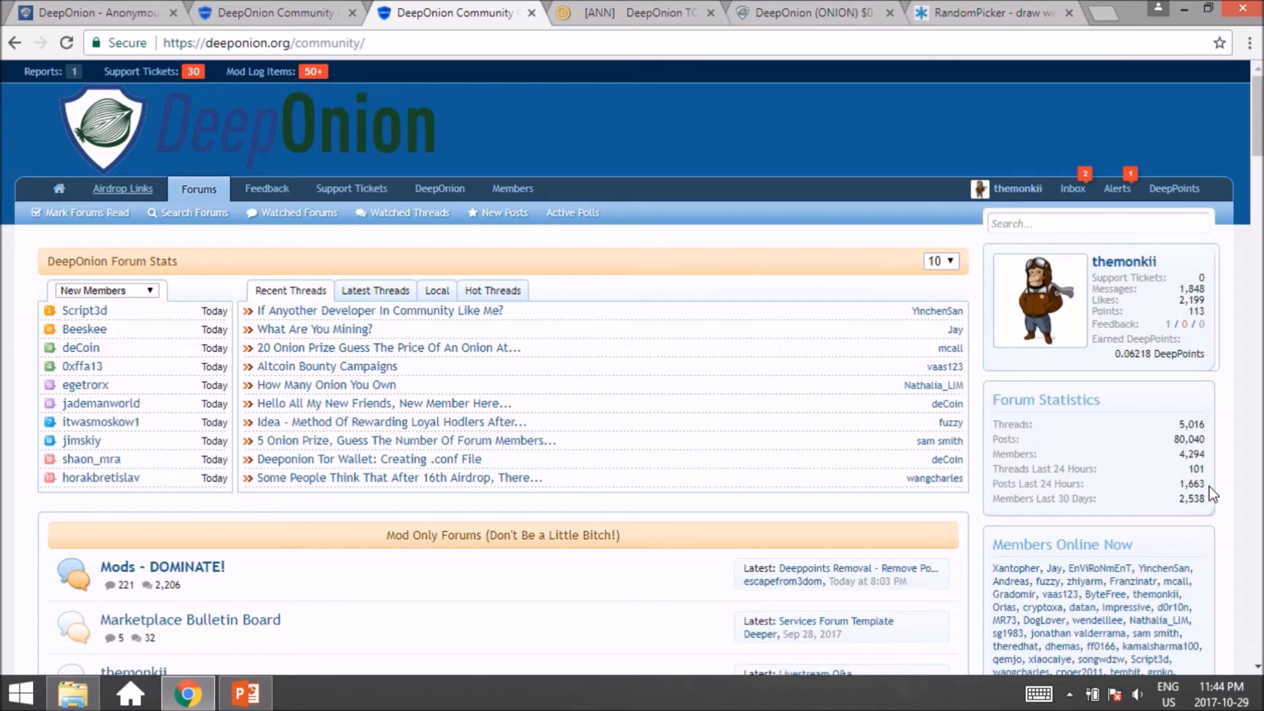
mouse_move(1201, 487)
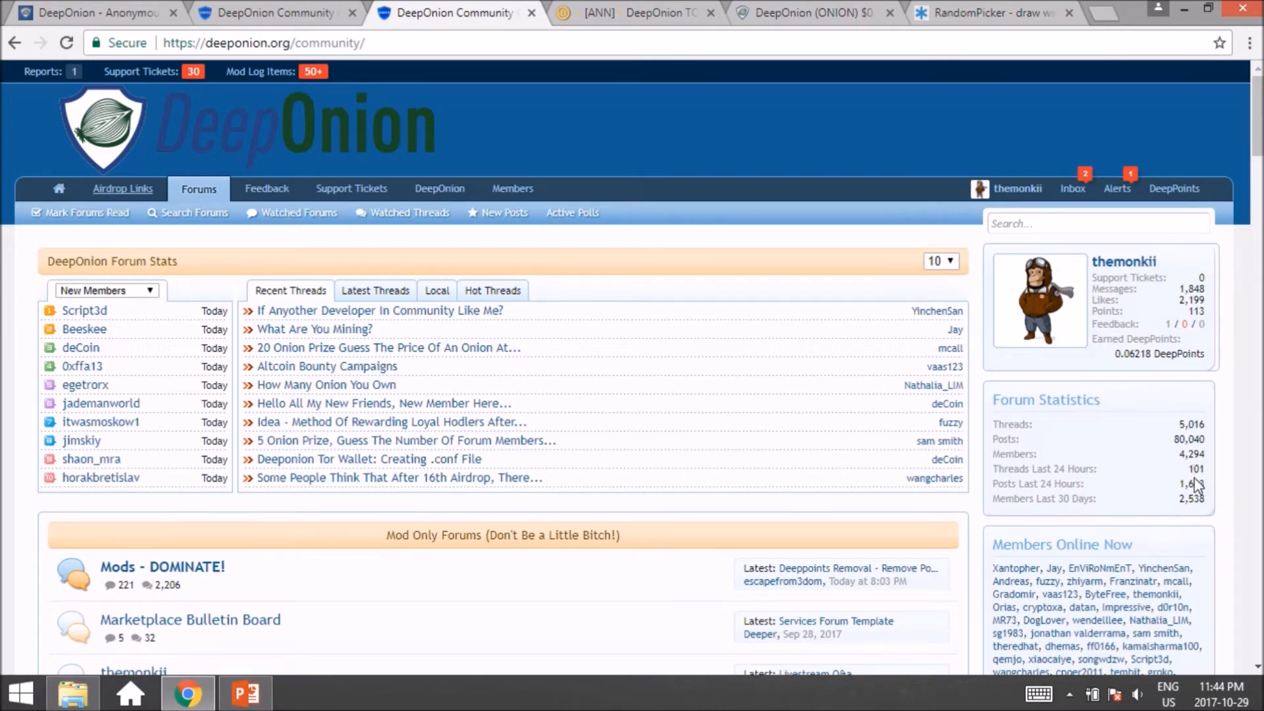
mouse_move(1215, 442)
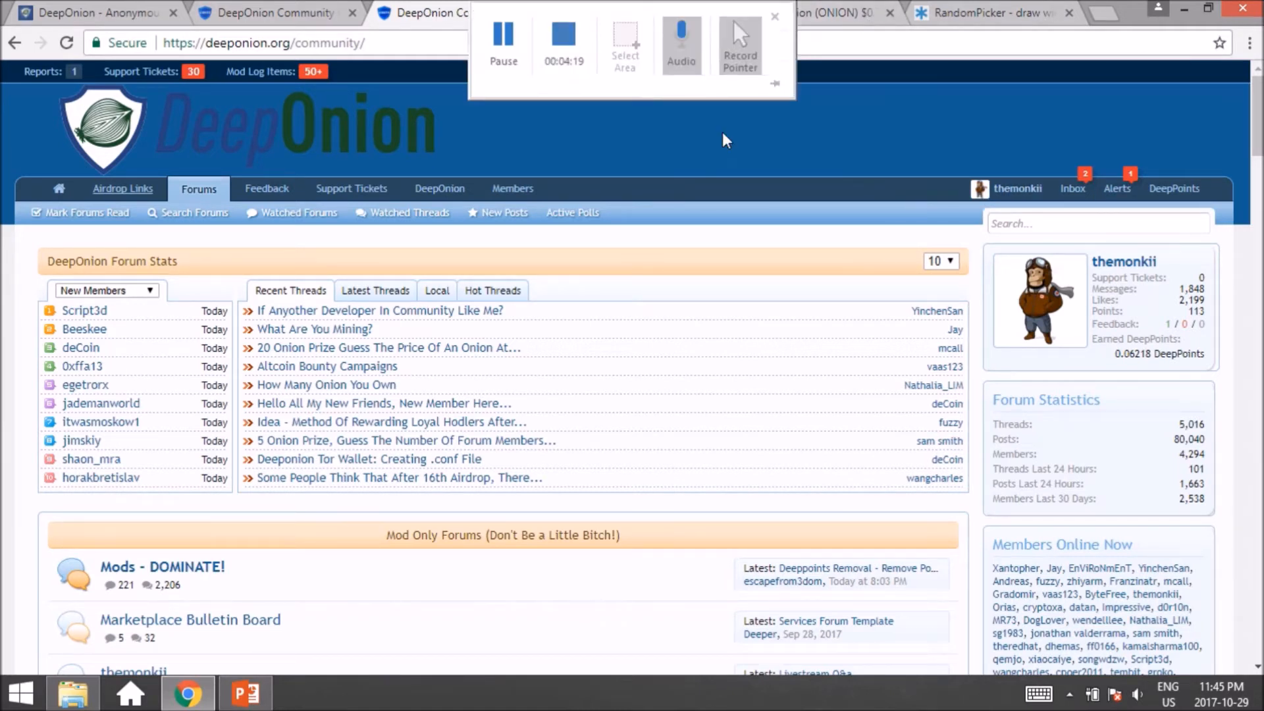
- Switch to the Bitcointalk DeepOnion announcement thread on page 1703 and scroll to its top
left_click(637, 12)
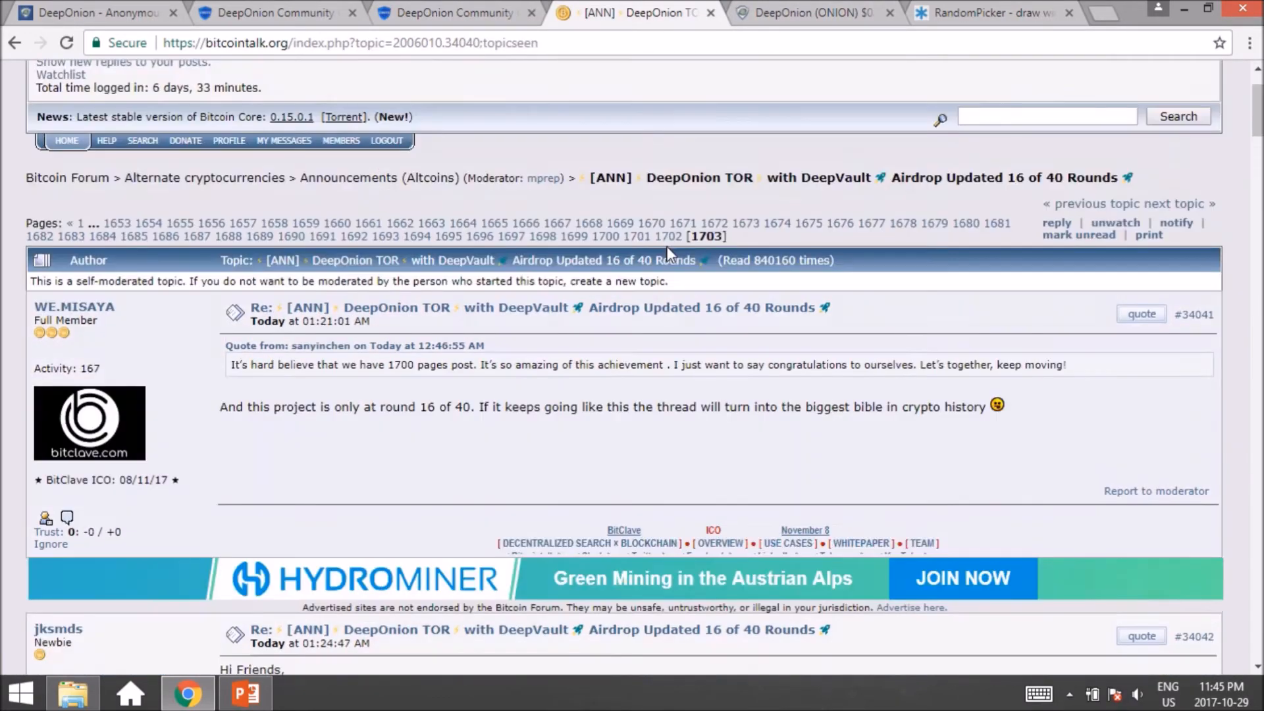
scroll("up", 3)
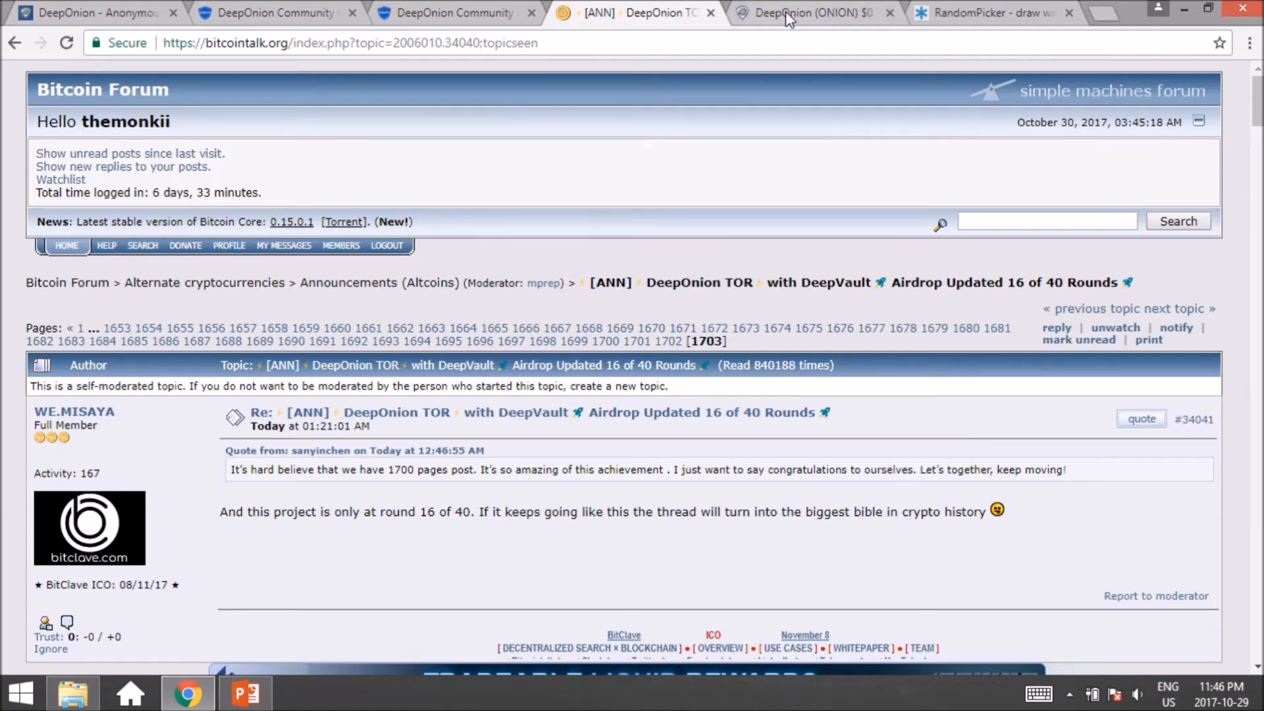
- View the CoinMarketCap DeepOnion page showing $0.738962 price and $2,711,474 market cap
left_click(806, 13)
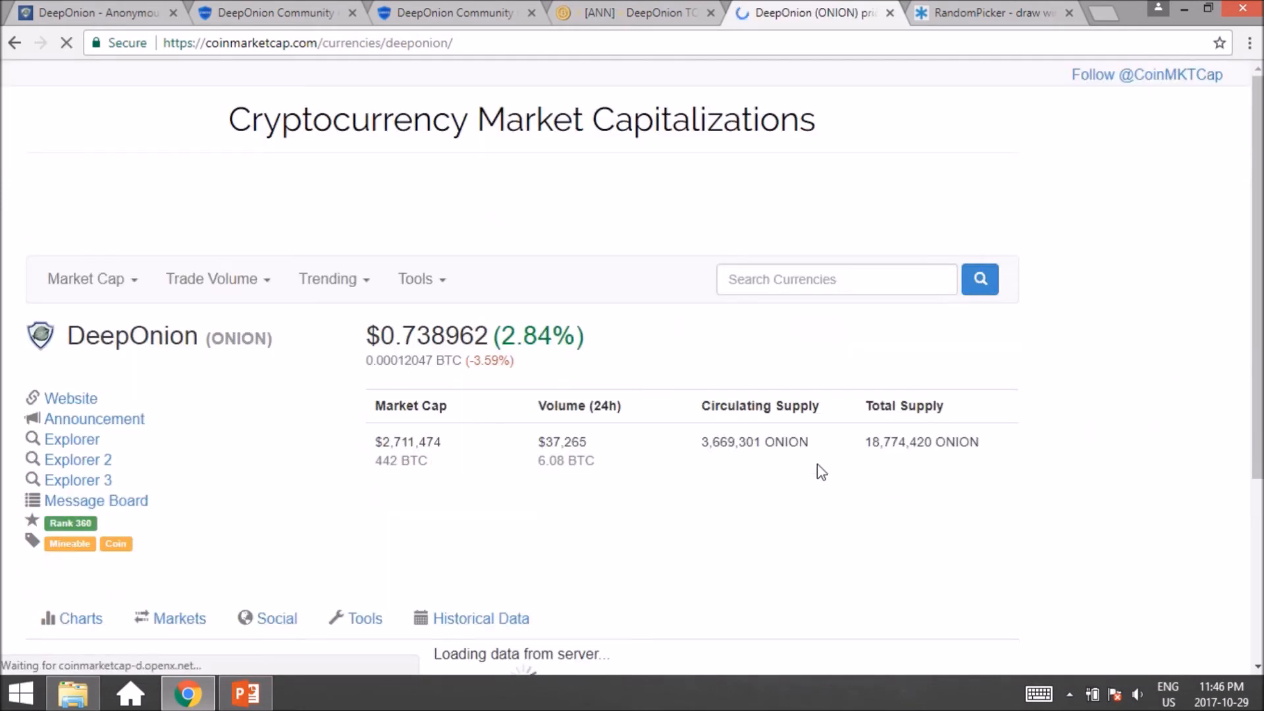
scroll("down", 3)
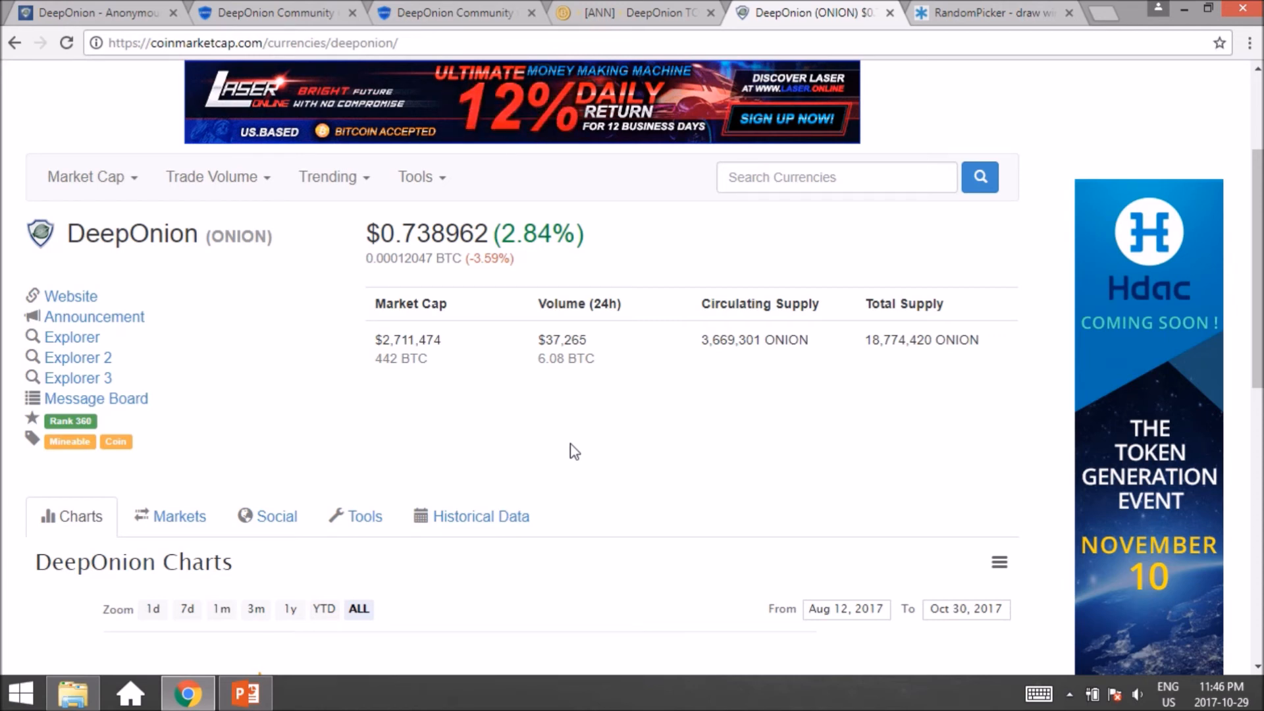
mouse_move(758, 267)
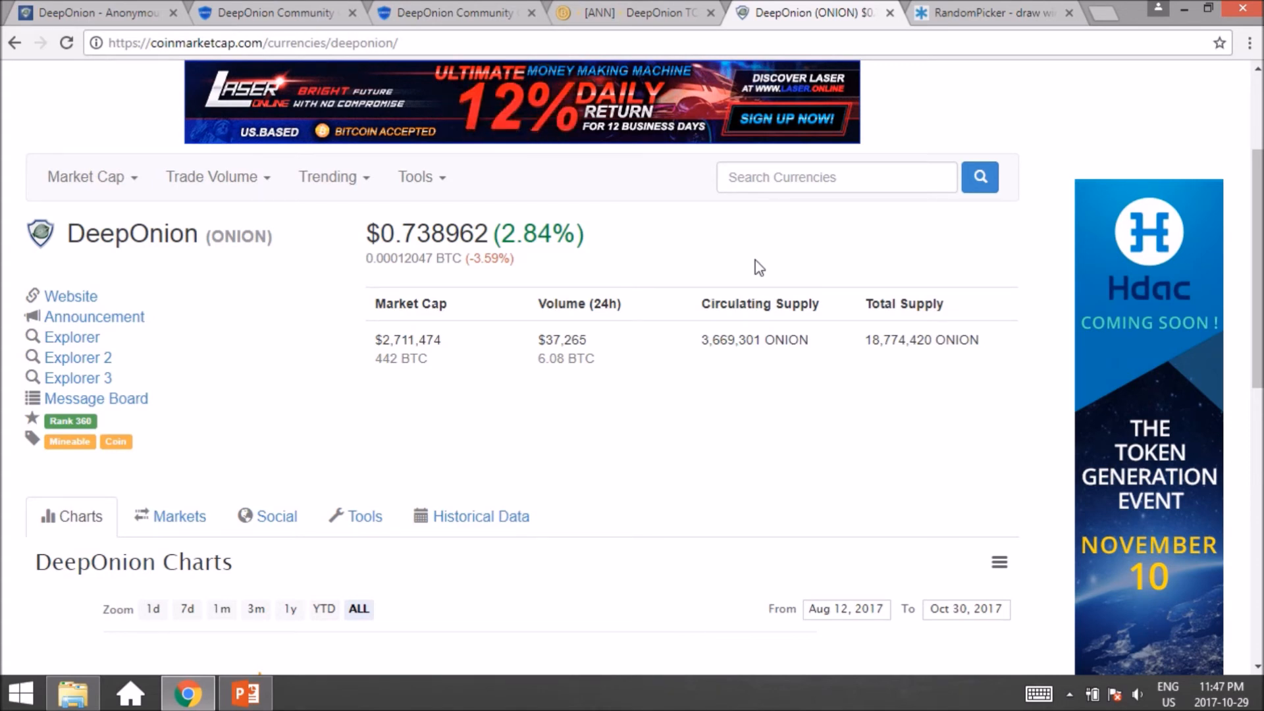
- Review the 7th DeepOnion Lottery participant entries in RandomPicker
left_click(991, 12)
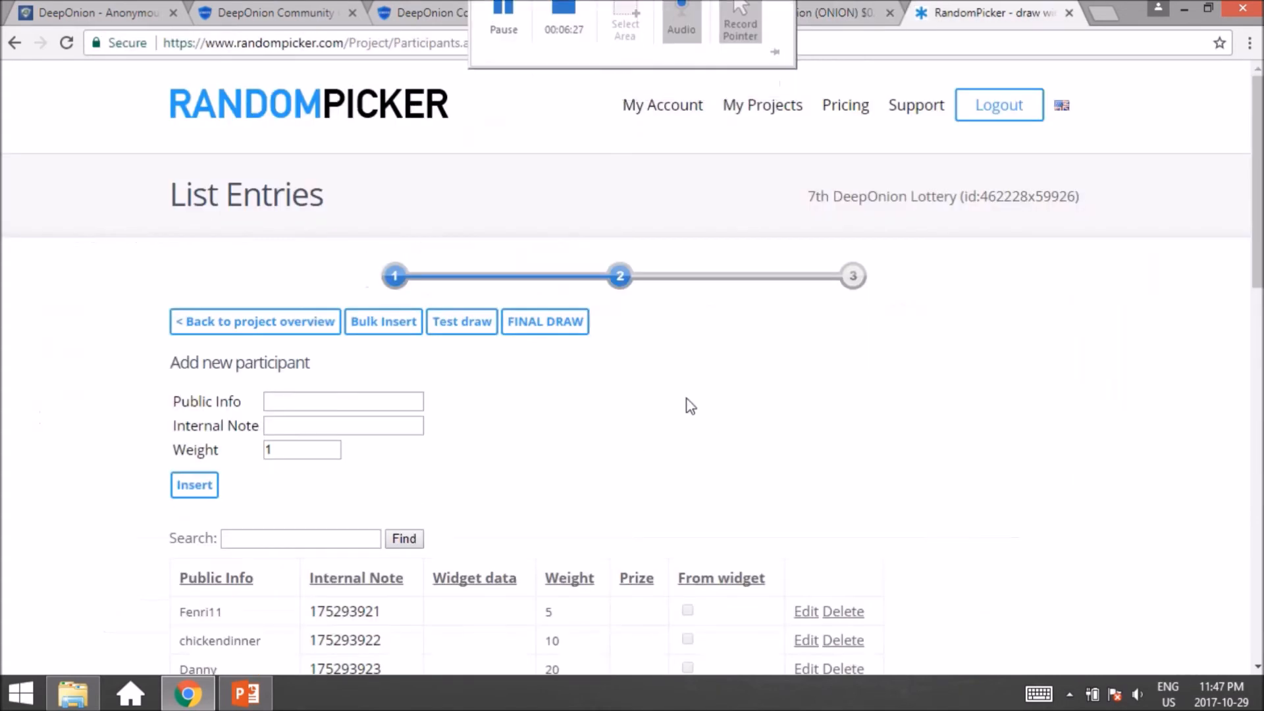
scroll("down", 3)
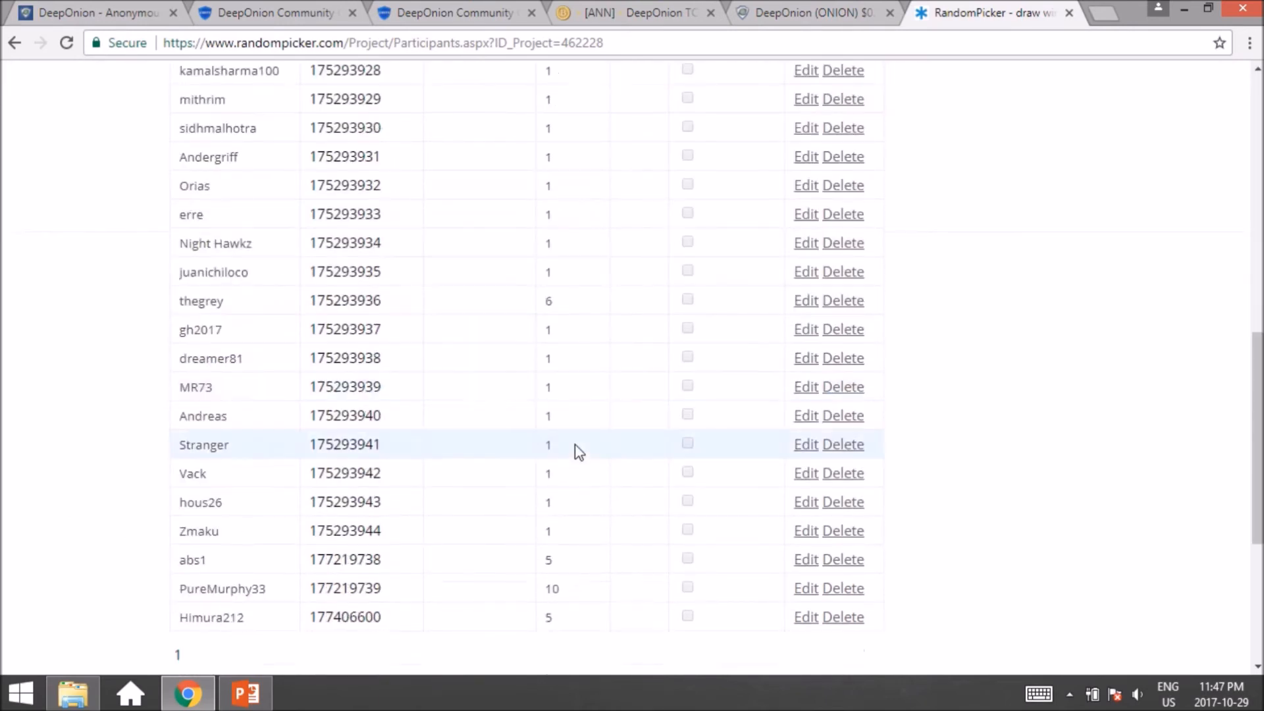
scroll("up", 3)
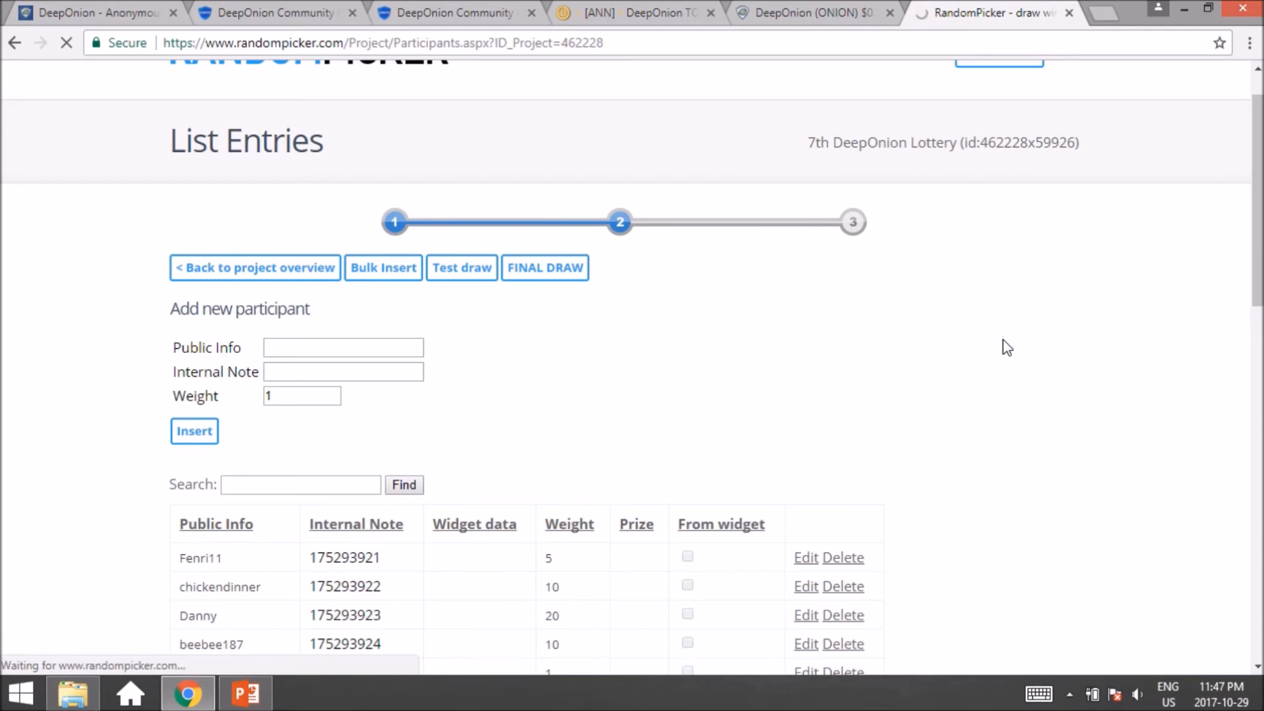
- Return to the lottery project overview and launch the final draw
left_click(254, 267)
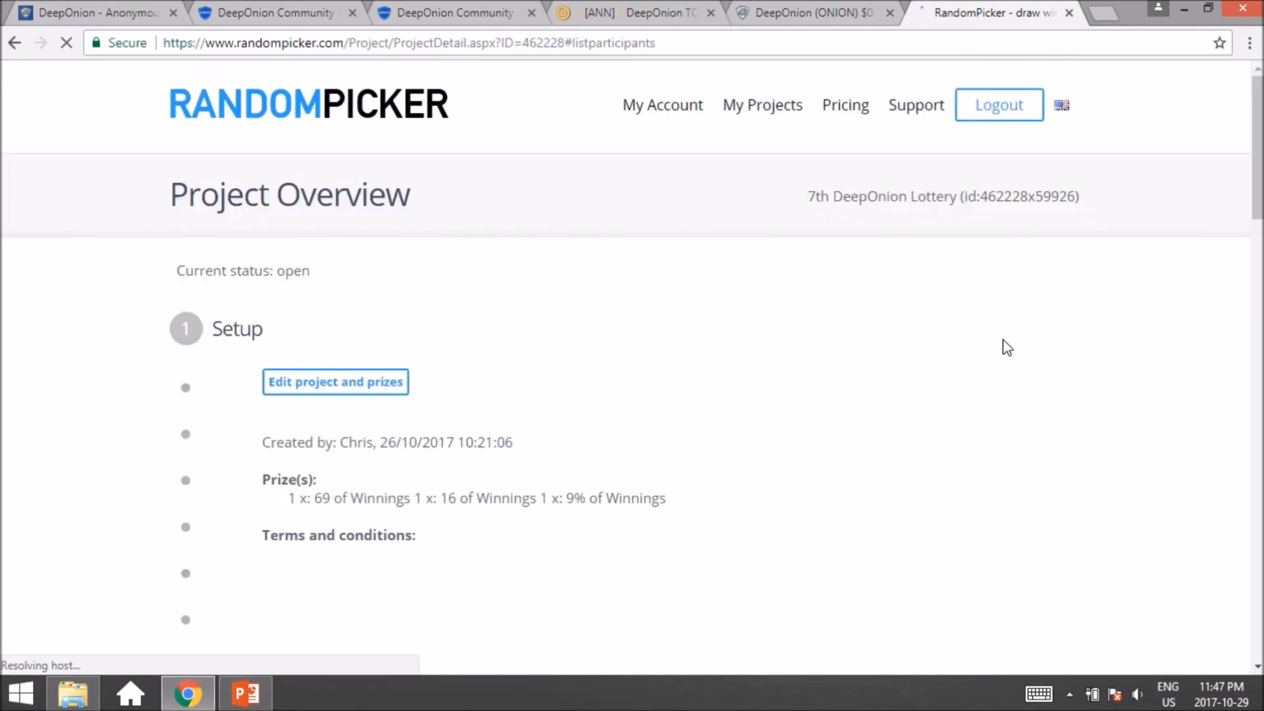
scroll("down", 3)
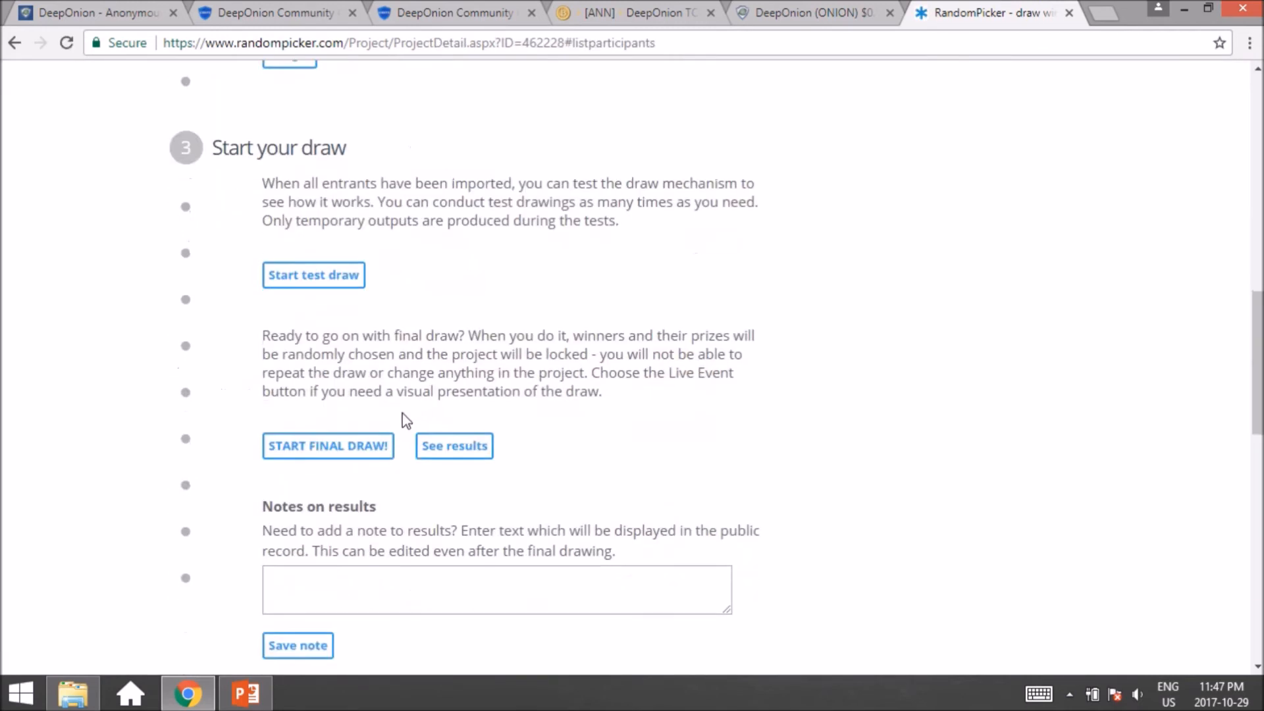
scroll("down", 3)
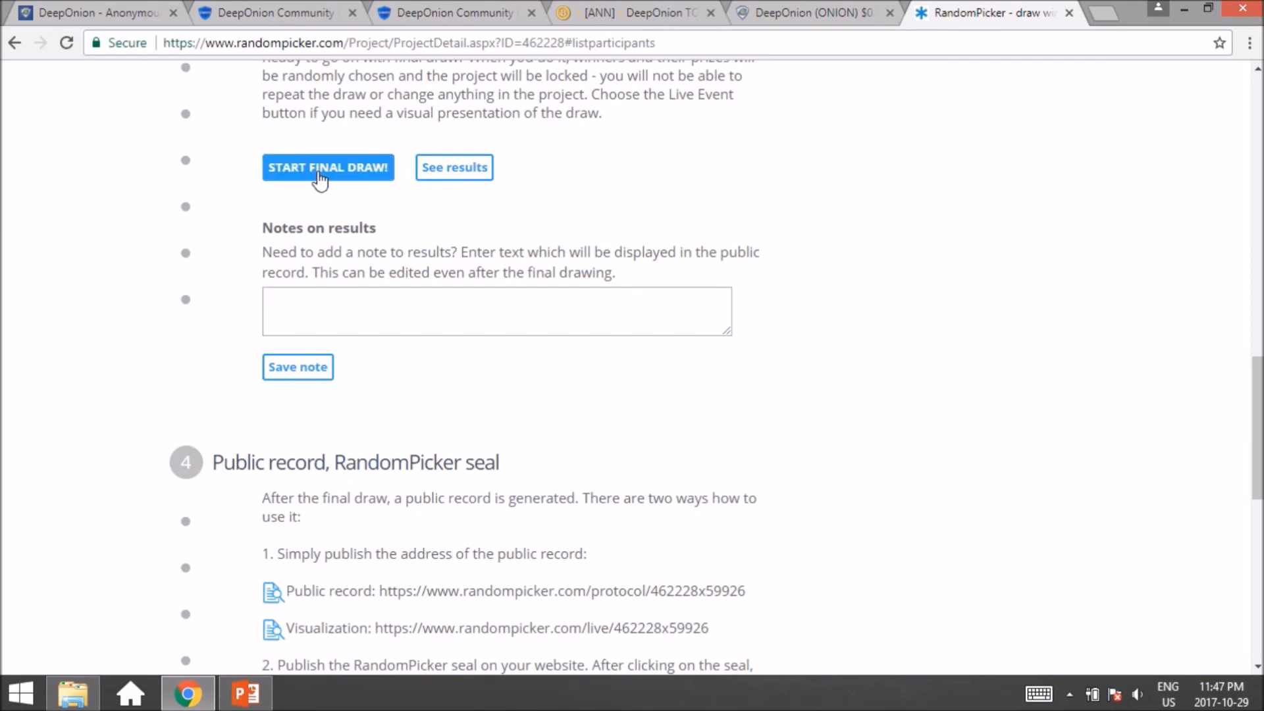
left_click(328, 167)
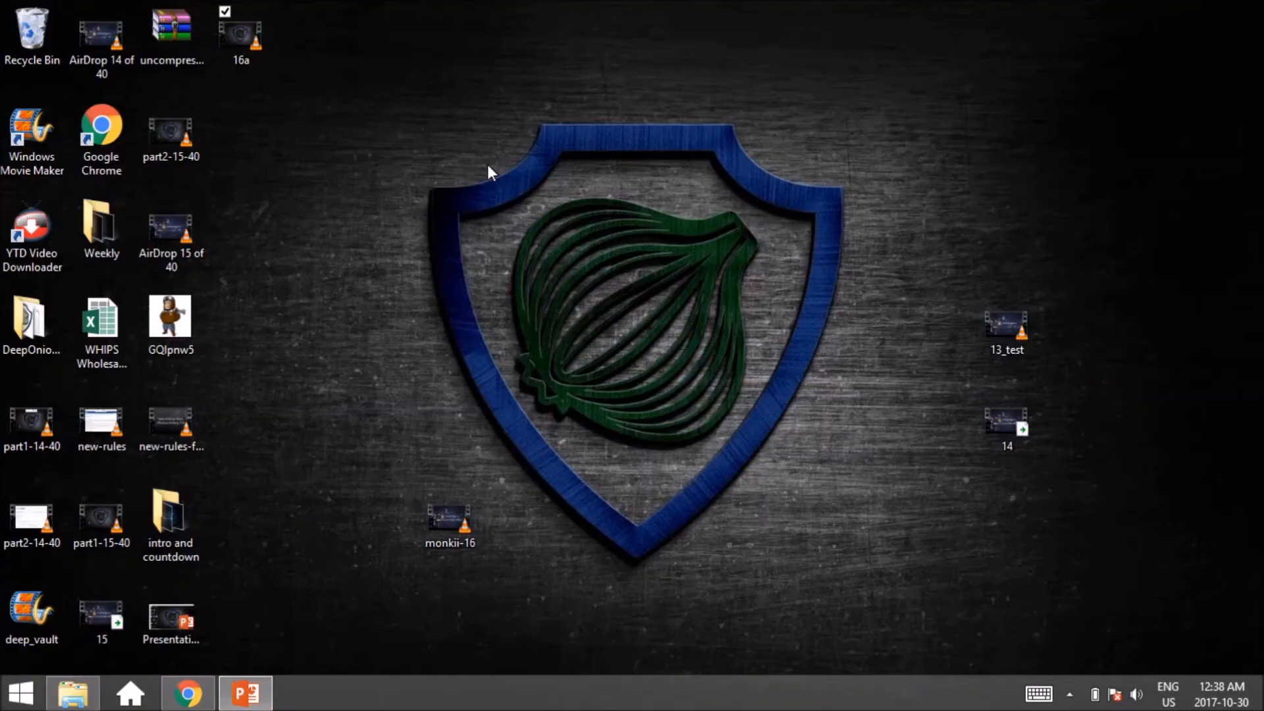
mouse_move(383, 696)
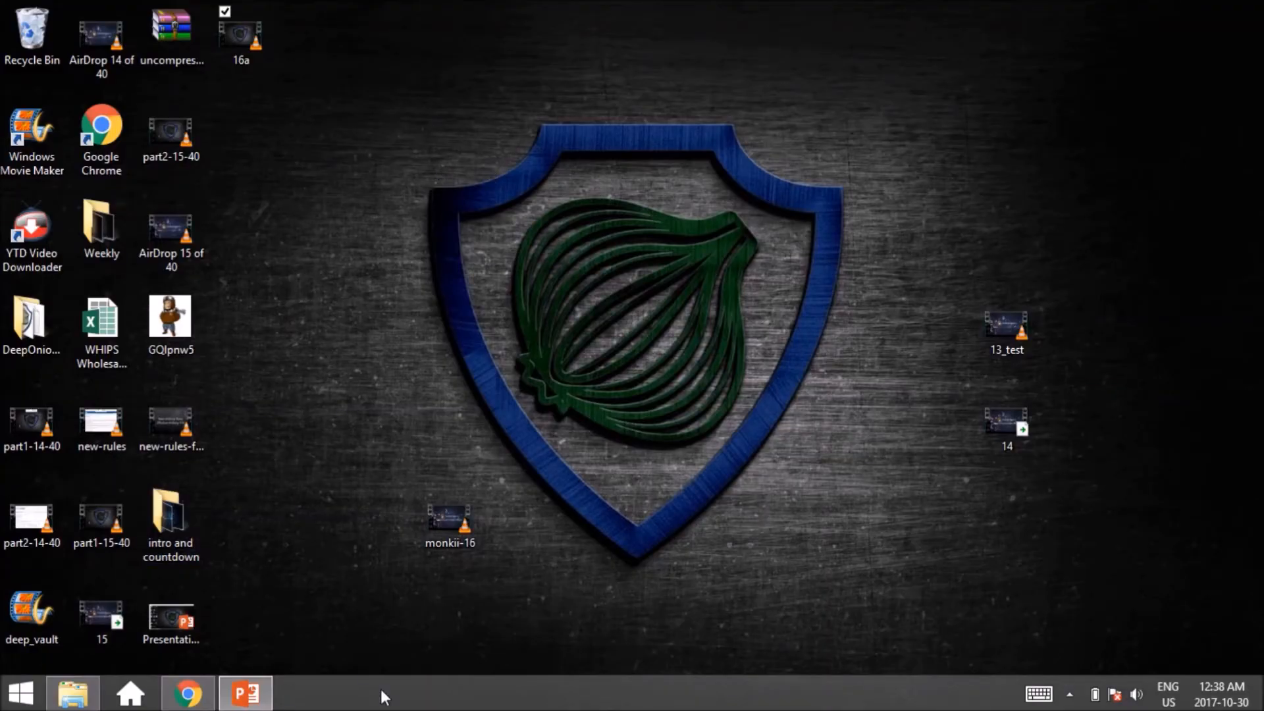
- Restore the Chrome window from the taskbar, showing the completed final drawing
left_click(187, 693)
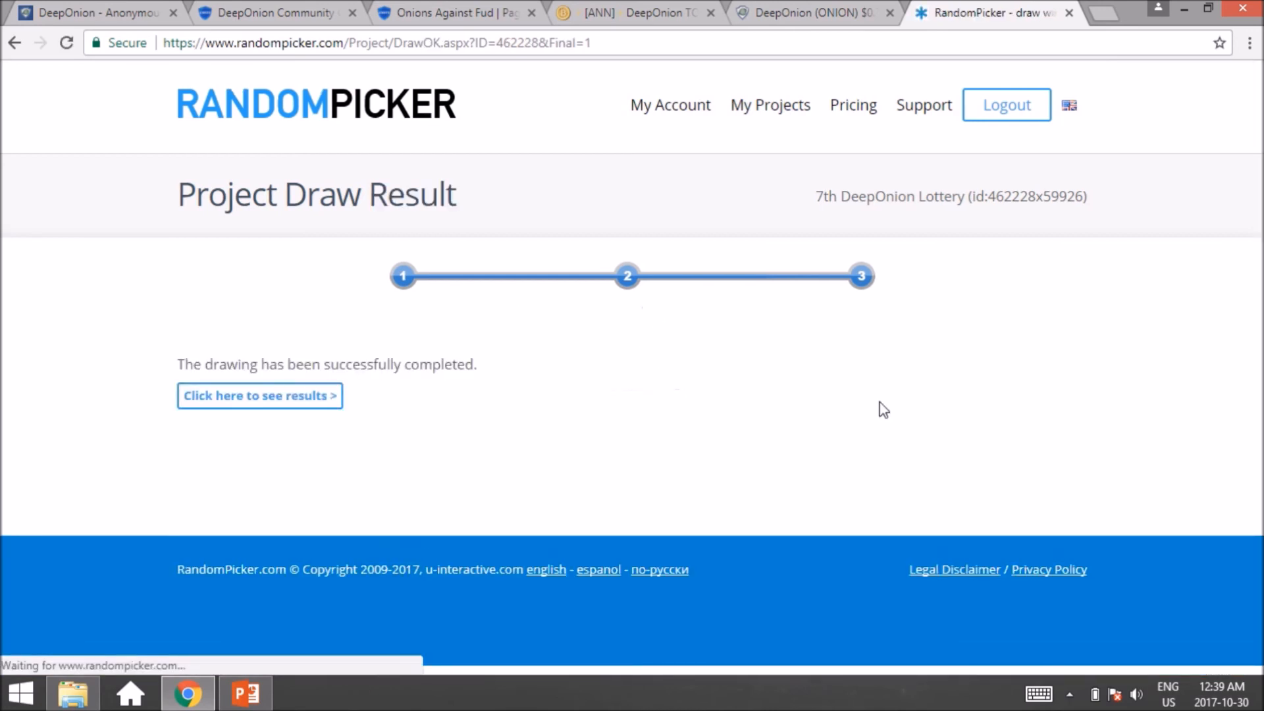
- View the lottery results listing three winners for the 69, 16 and 9% of Winnings prizes
left_click(260, 396)
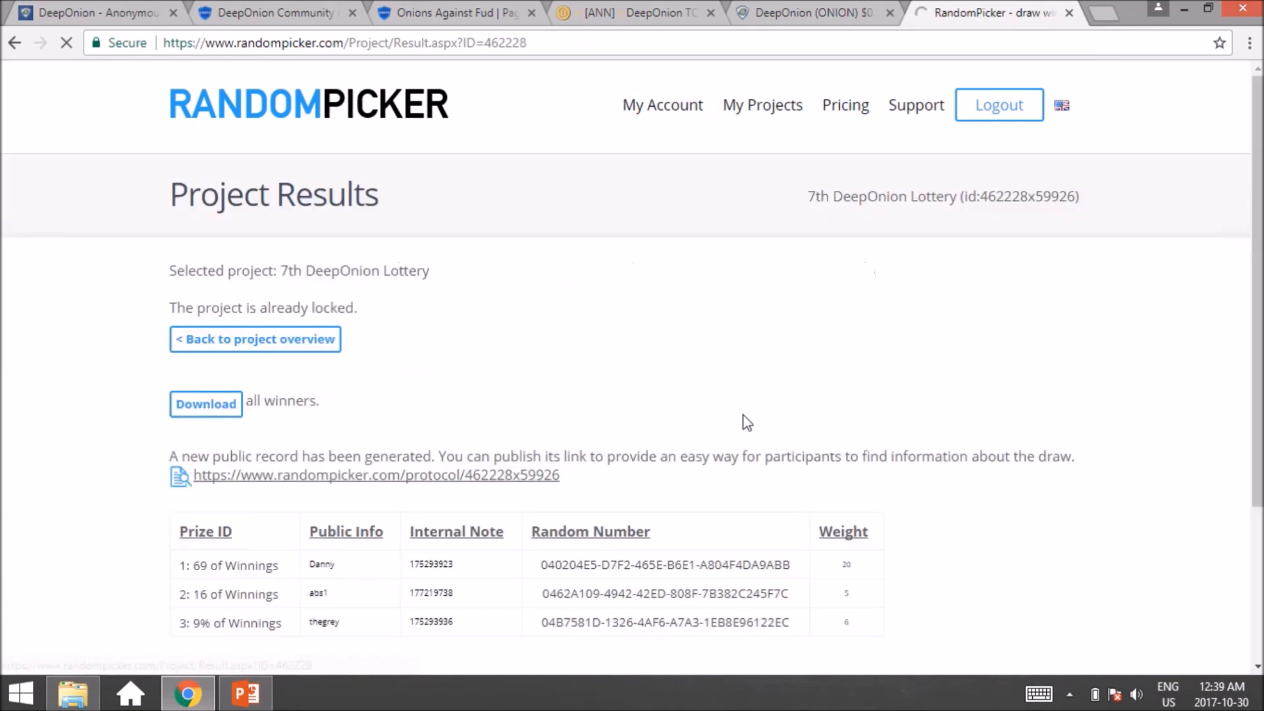
scroll("down", 3)
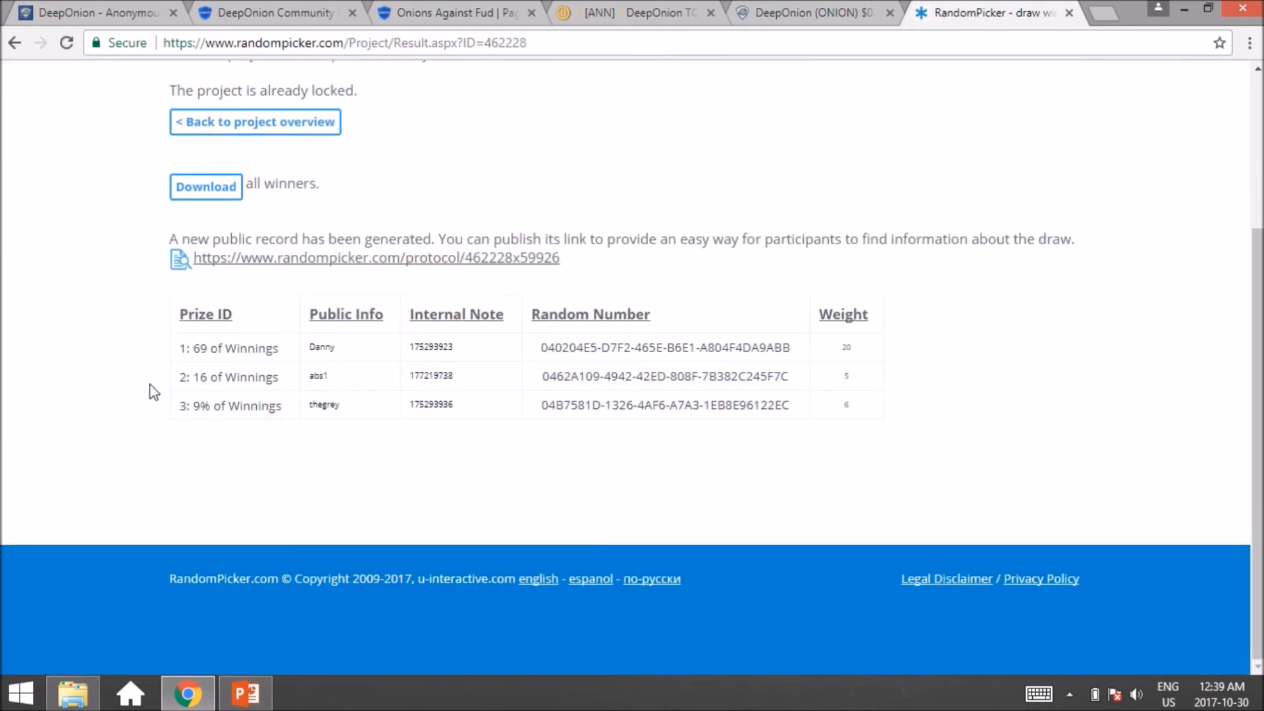